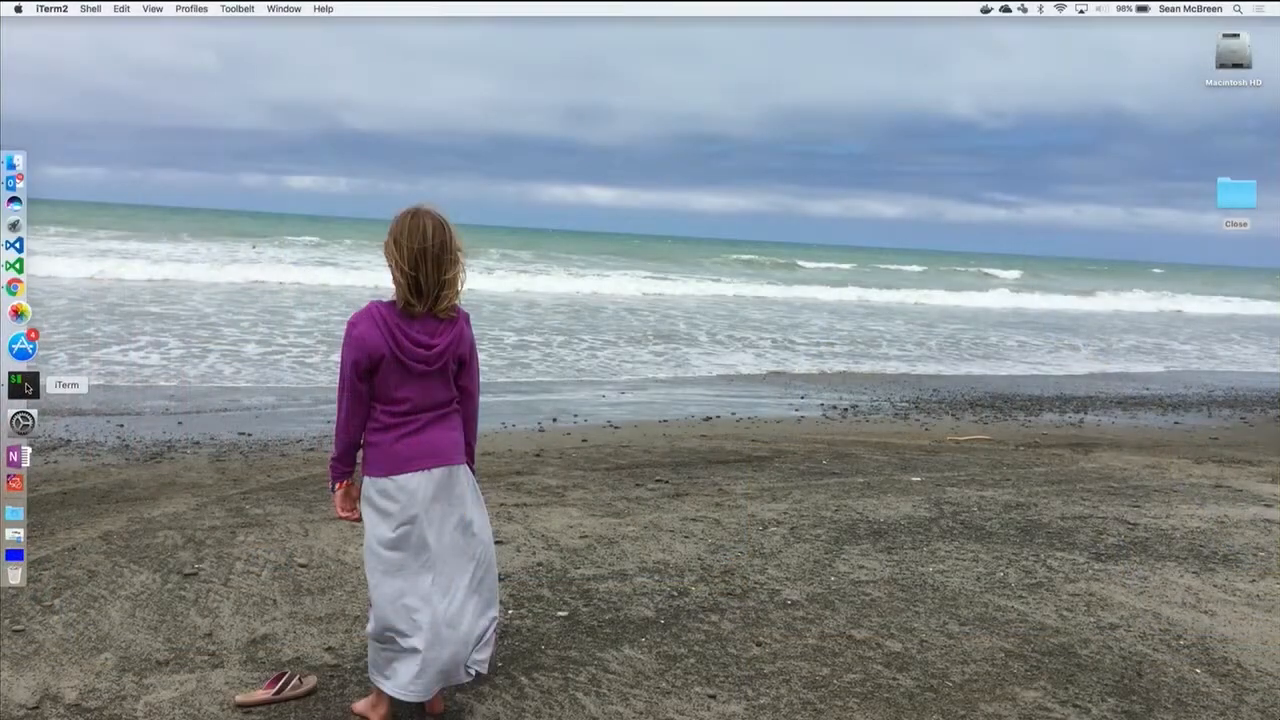
Bring up an iTerm2 window in Channel9 and enter the code-insiders command
click(16, 384)
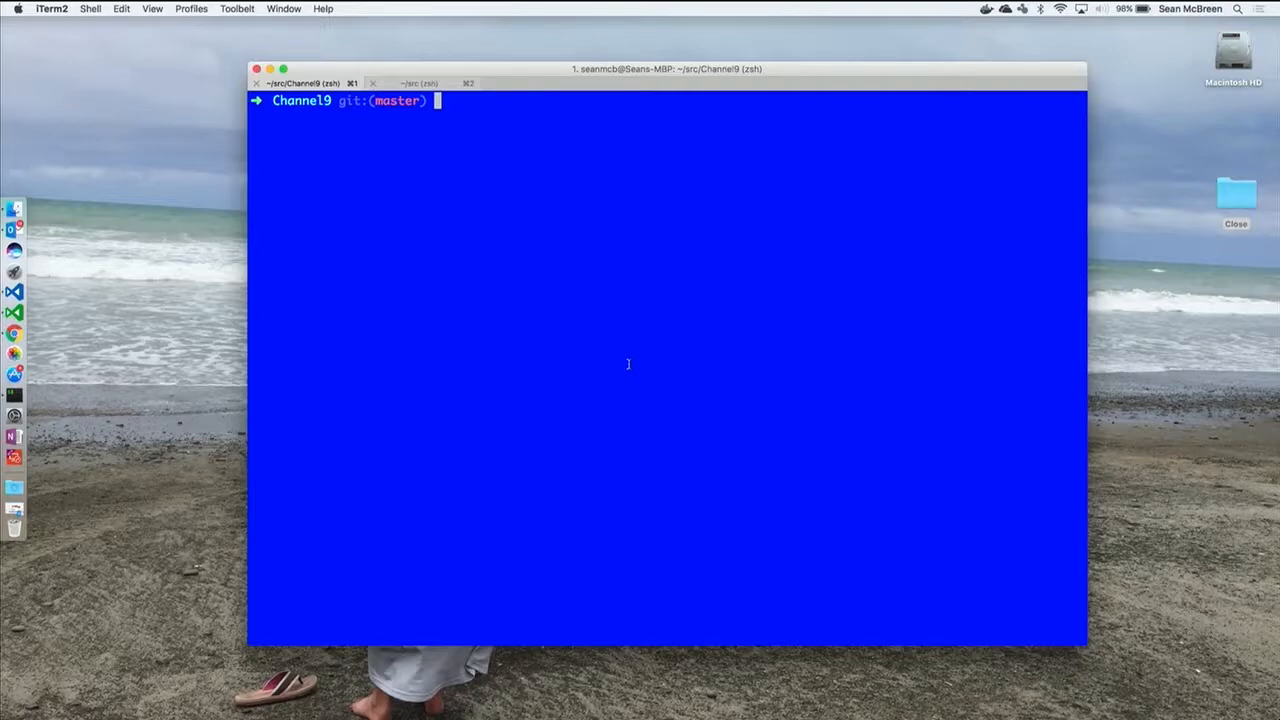
text(code-insiders)
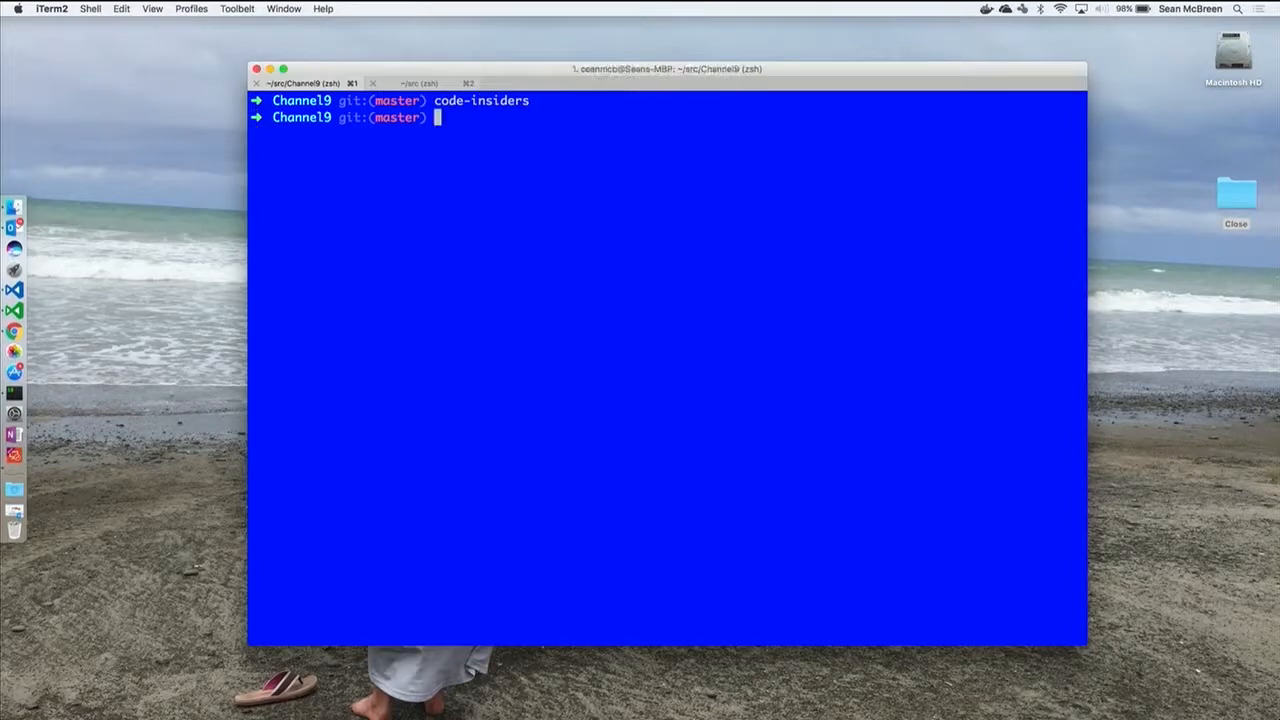
Launch Insiders, then open Channel9's overview.md with its Reveal JS preview alongside
key(Return)
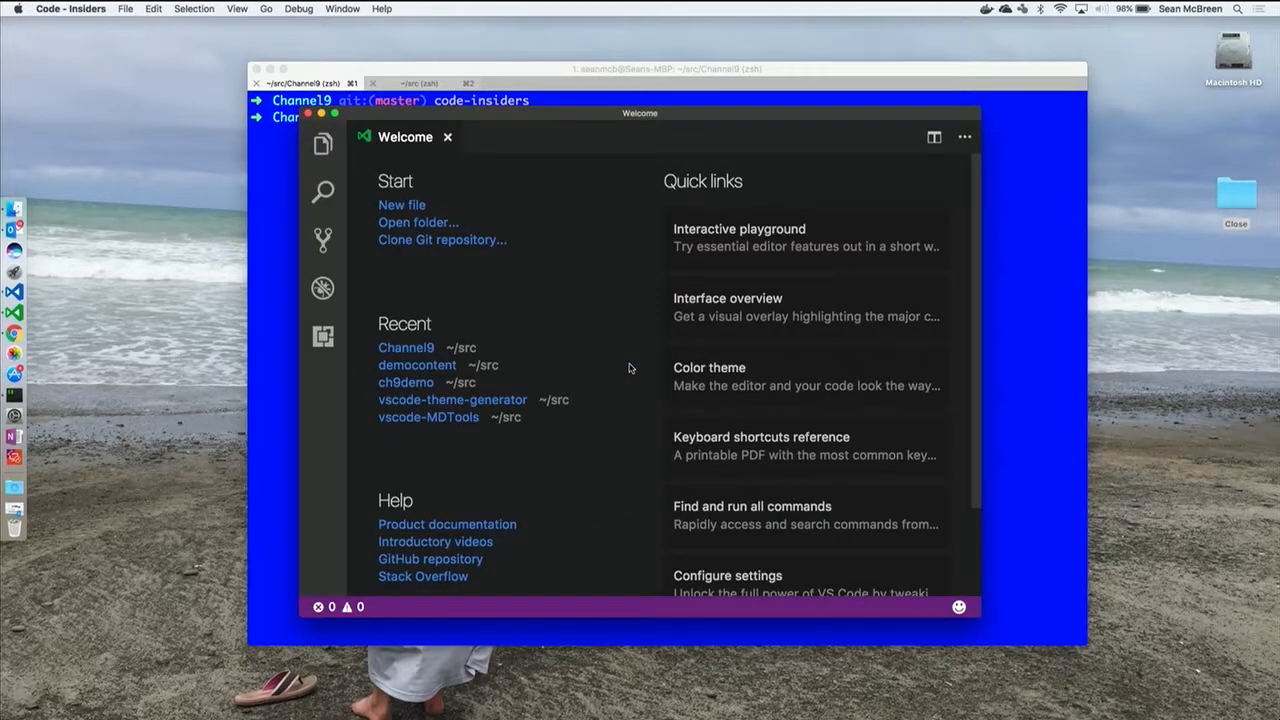
mouse_move(436, 336)
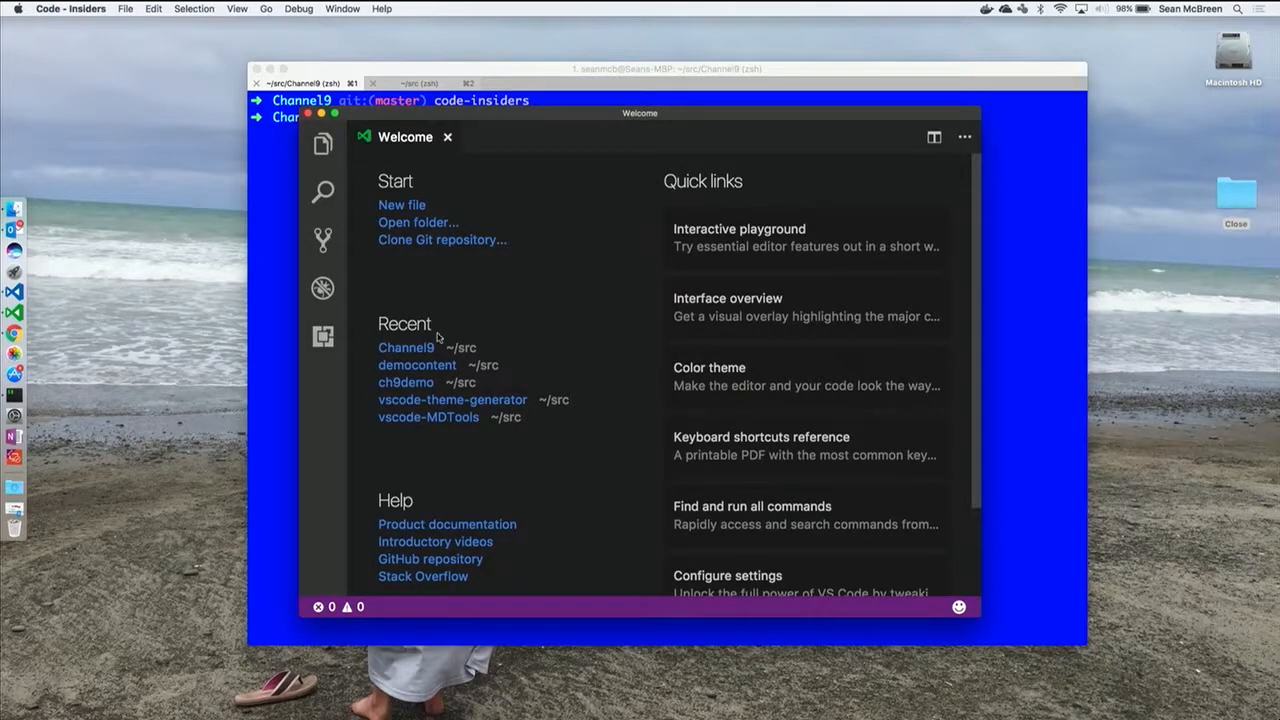
mouse_move(406, 348)
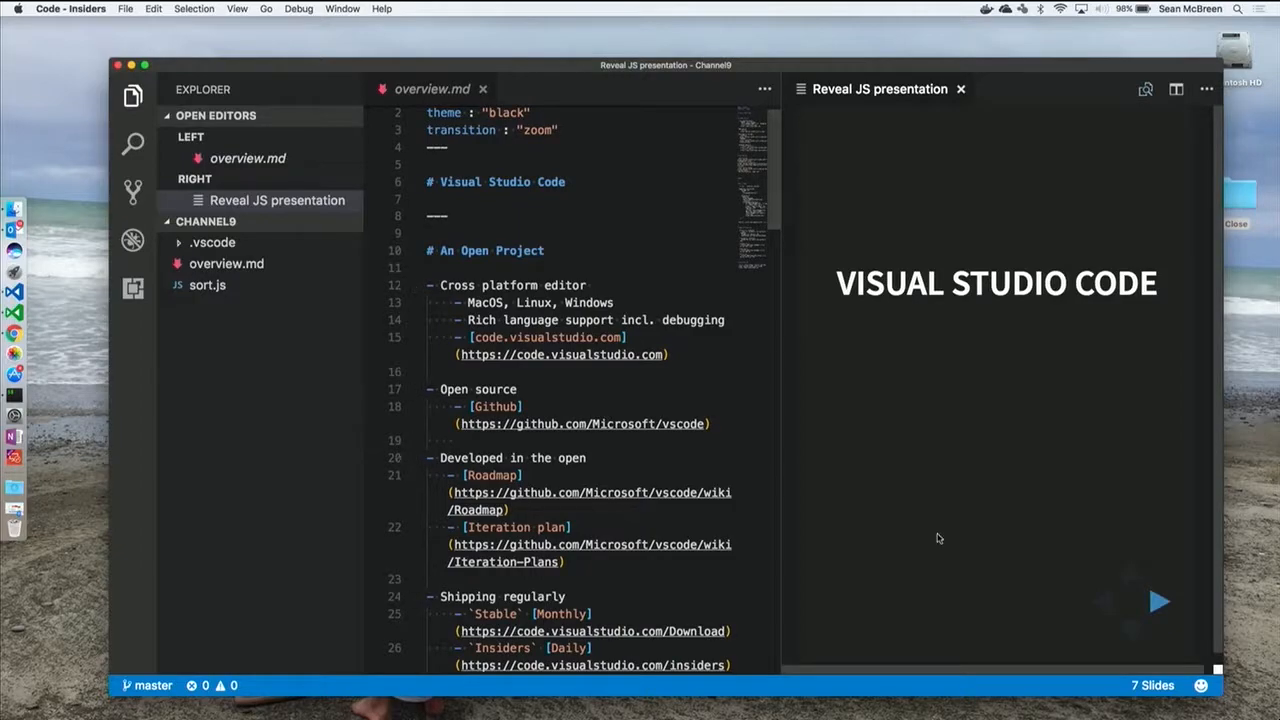
click(1160, 600)
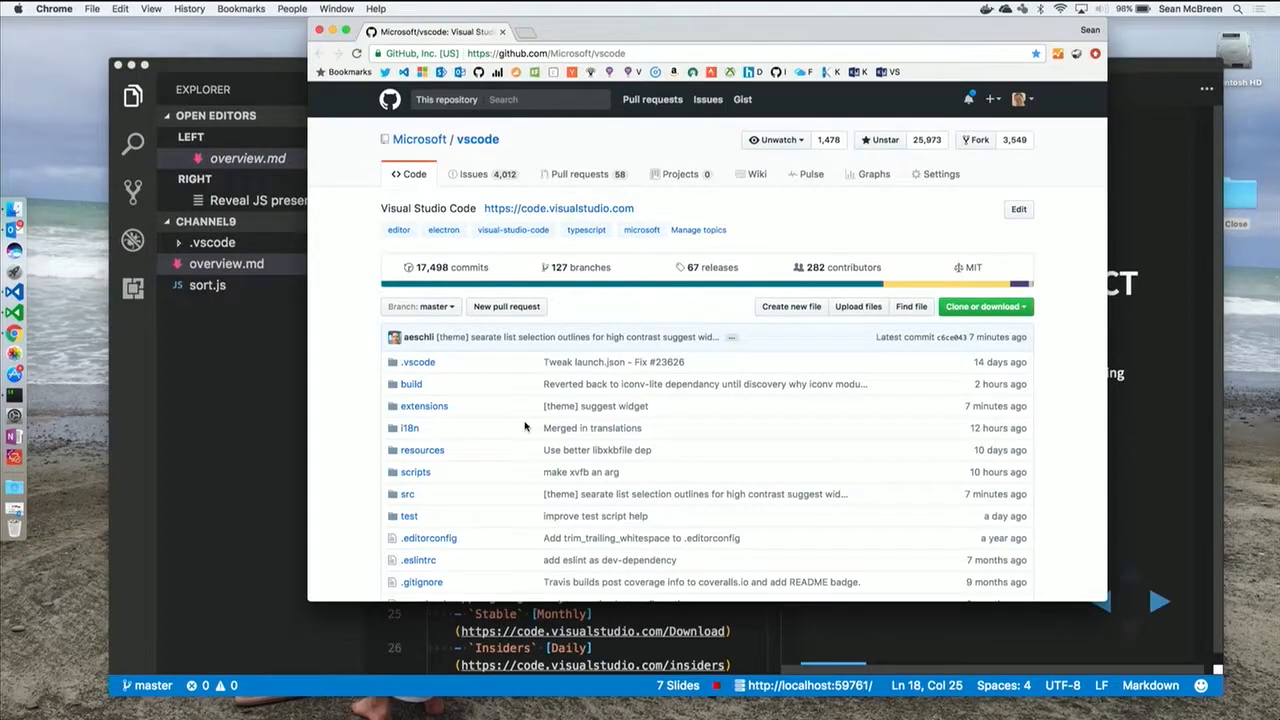
mouse_move(756, 172)
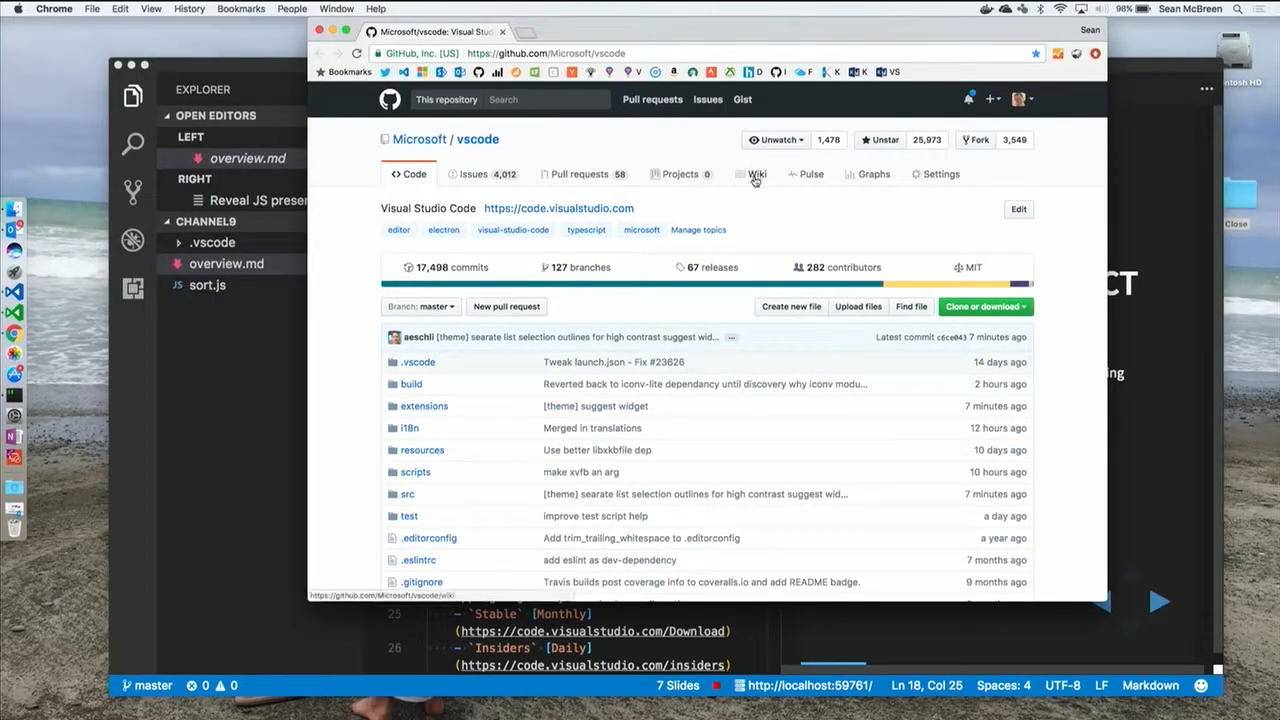
Navigate the vscode wiki from Roadmap through Iteration Plans to the April 2017 plan
click(756, 174)
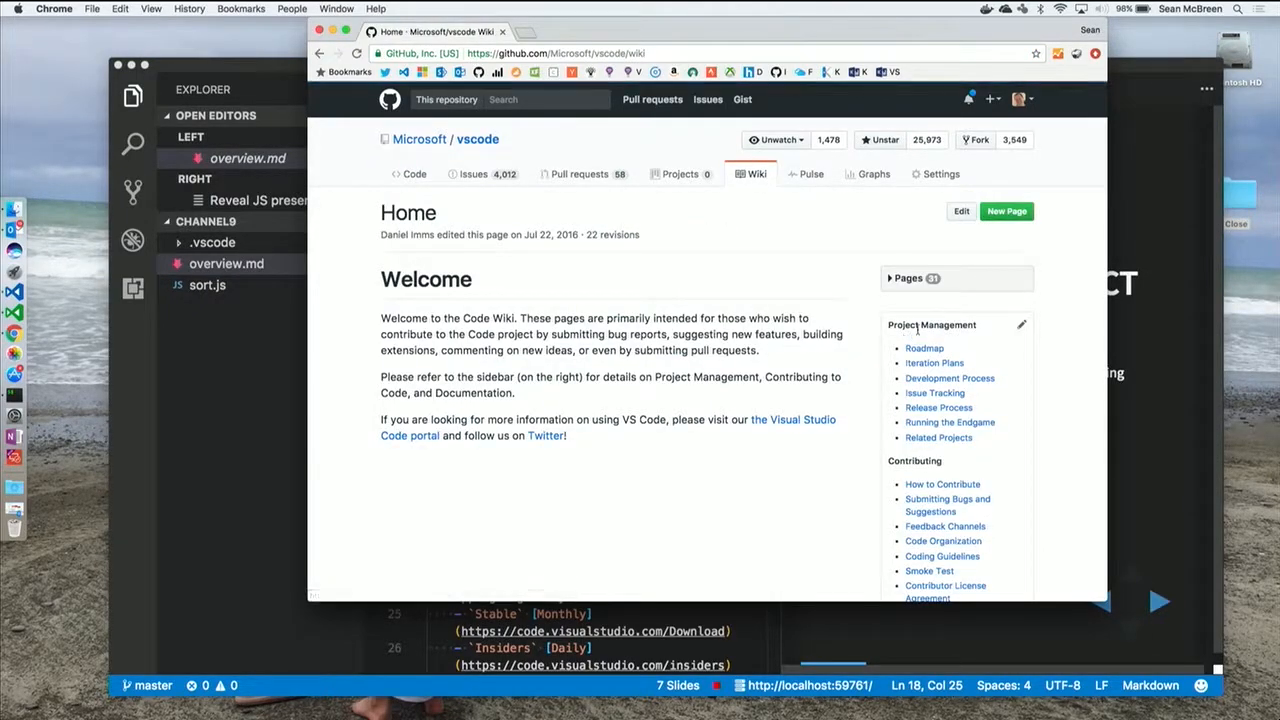
click(924, 348)
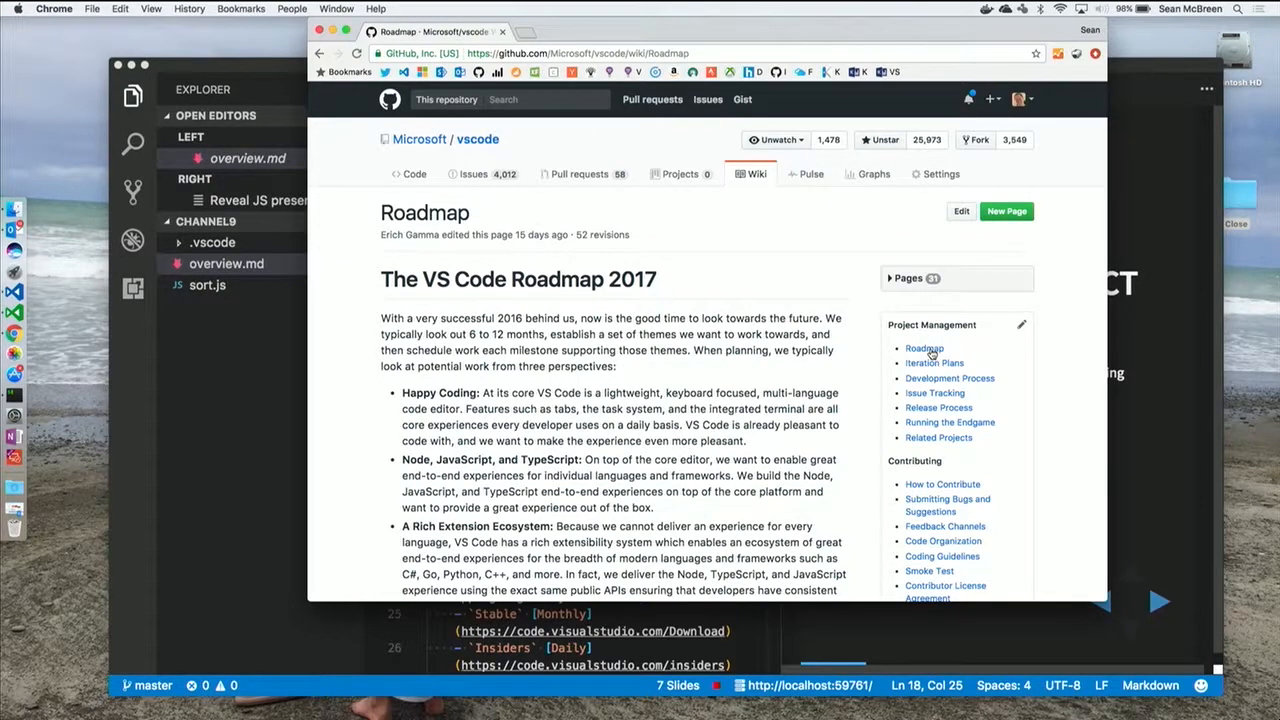
mouse_move(934, 364)
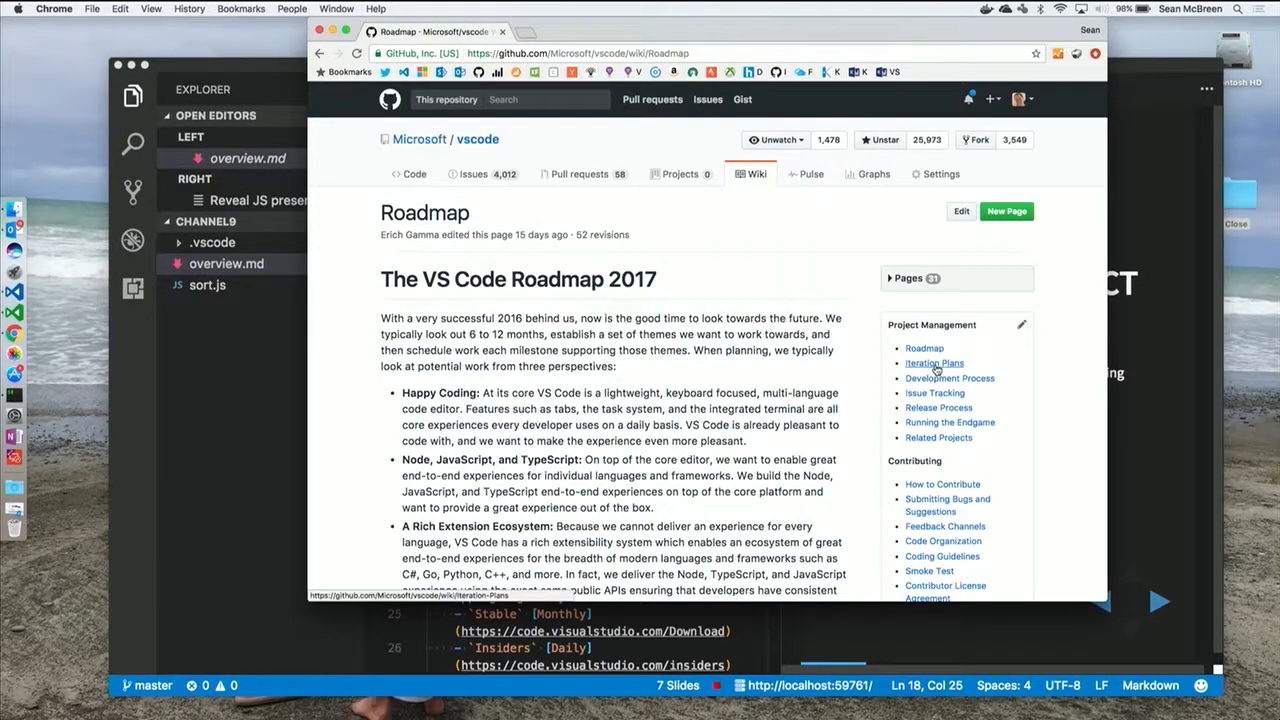
click(934, 364)
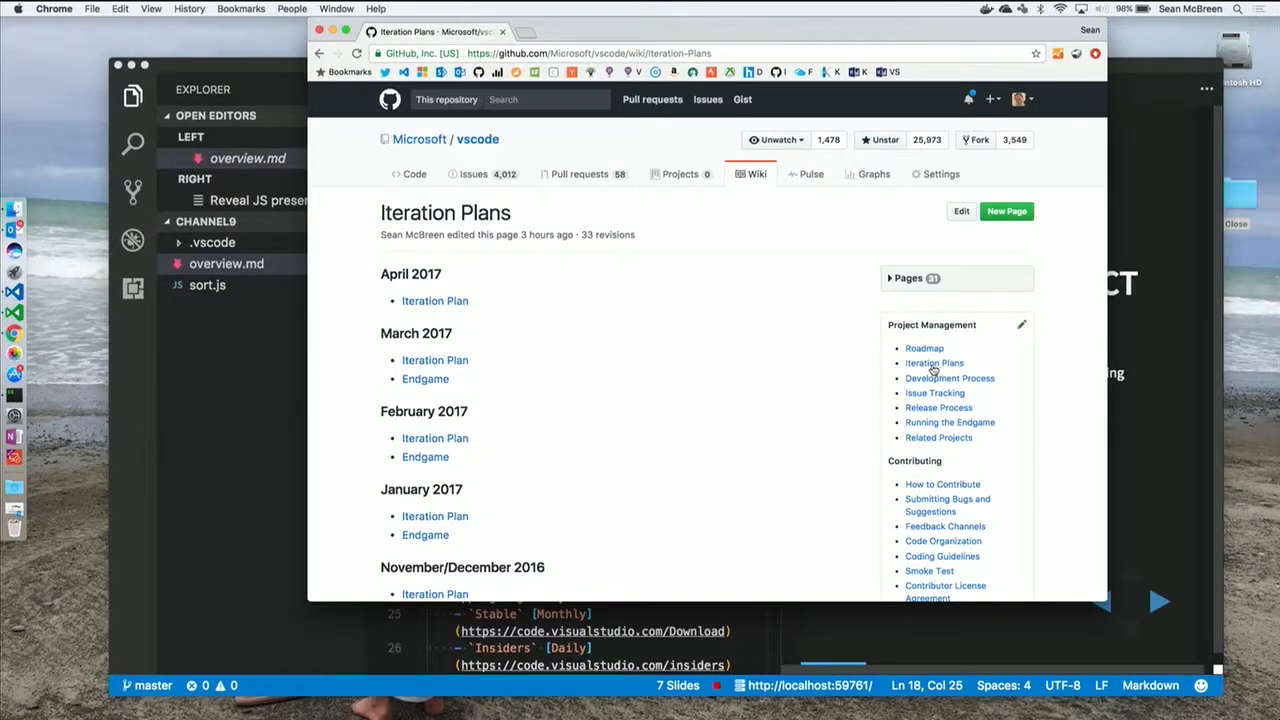
click(436, 300)
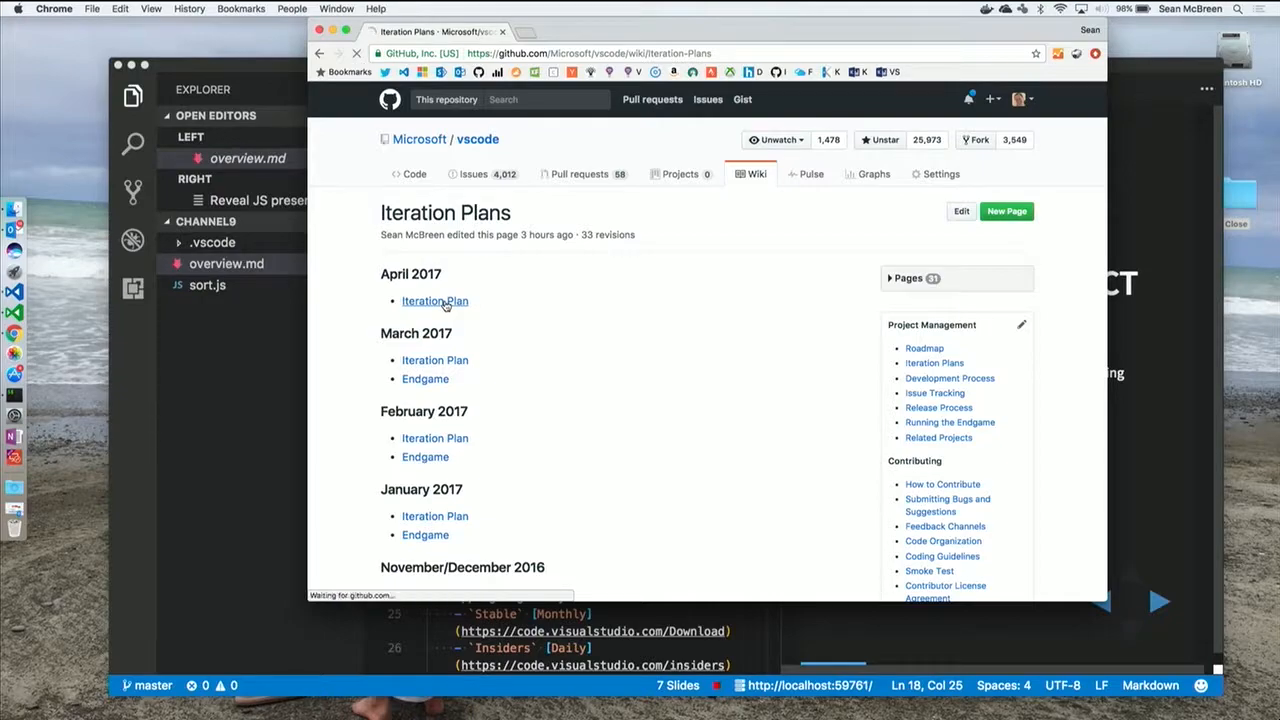
click(436, 300)
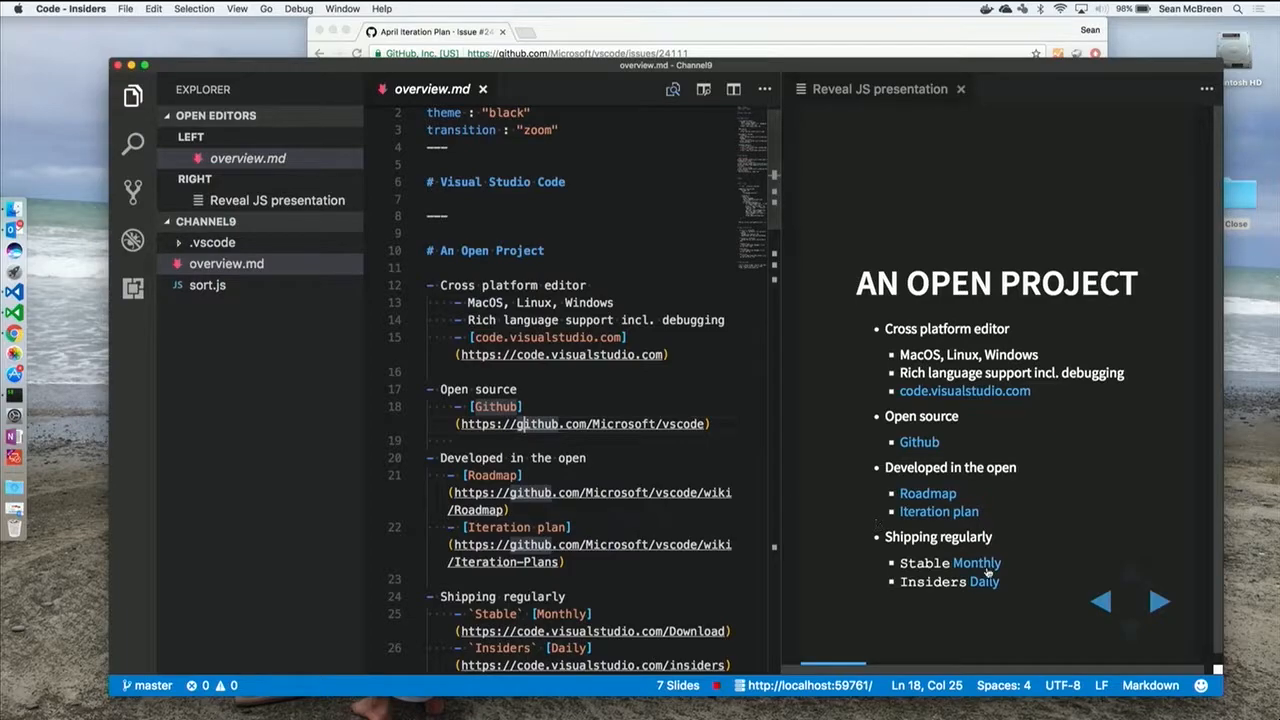
Advance the Reveal JS presentation two slides past the Open Project slide
click(1160, 600)
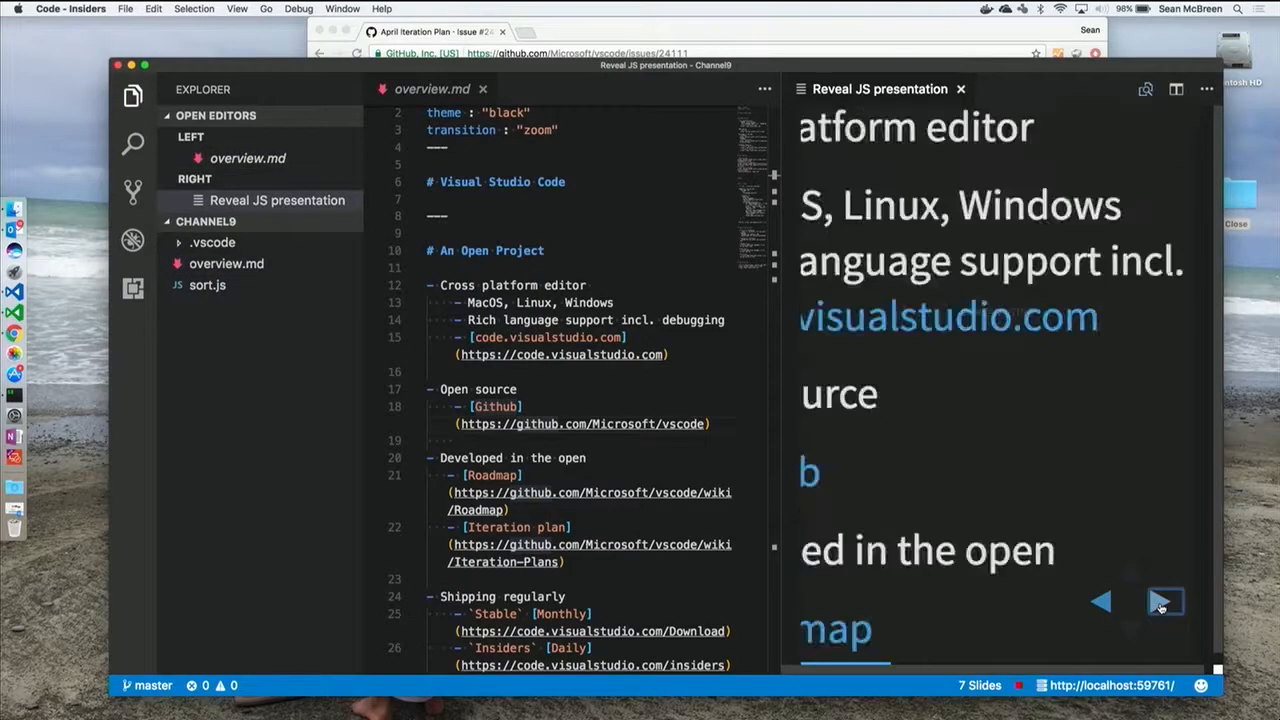
click(1164, 600)
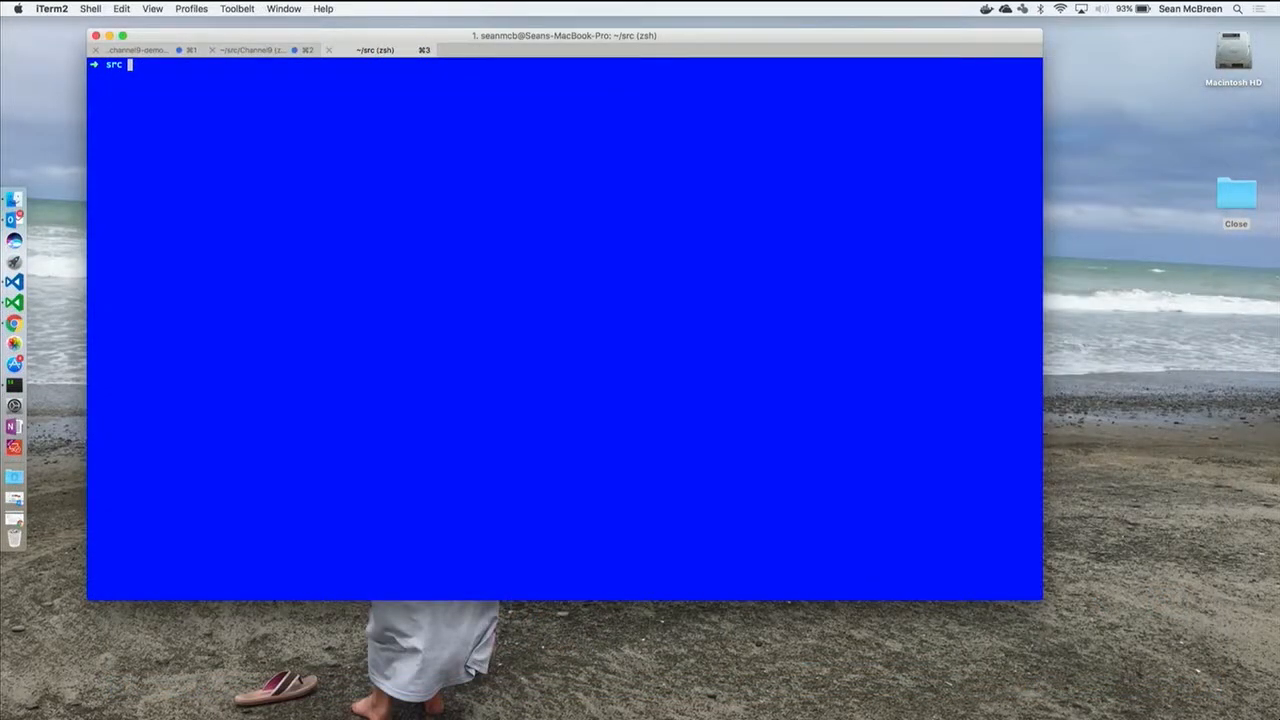
Run yo code and generate a new TypeScript extension named channel9-demo
text(yo)
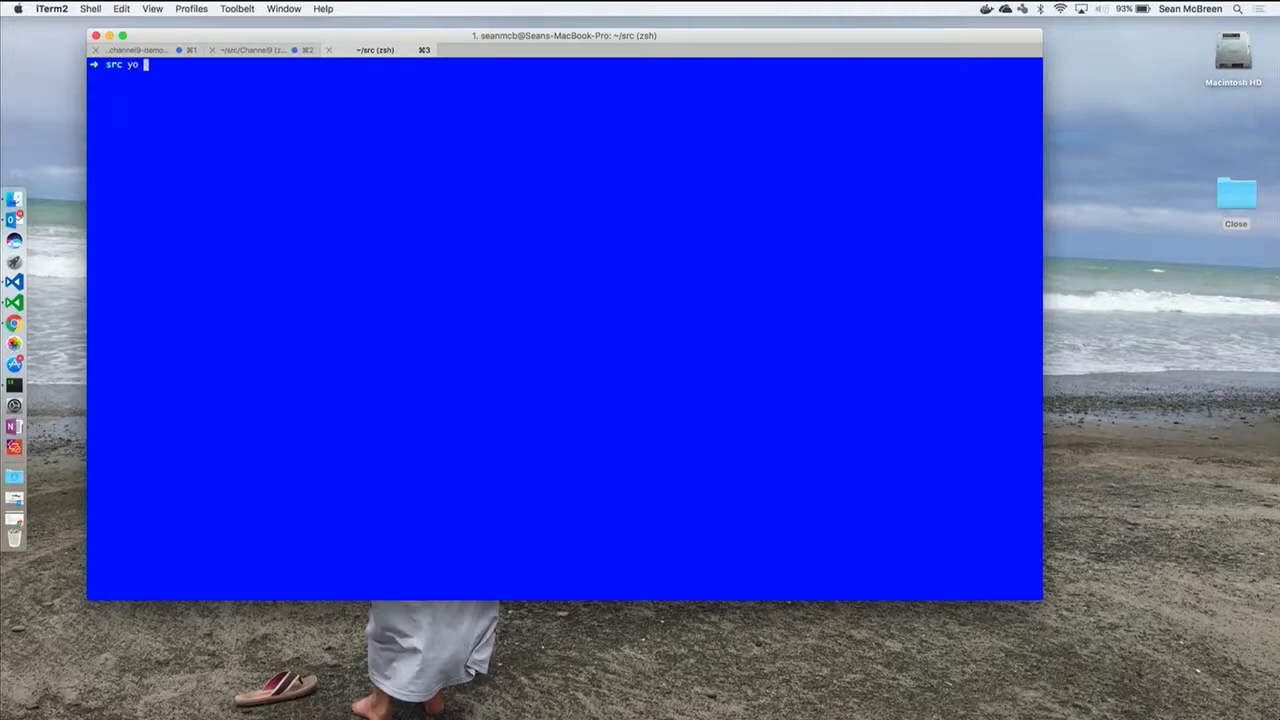
text(code)
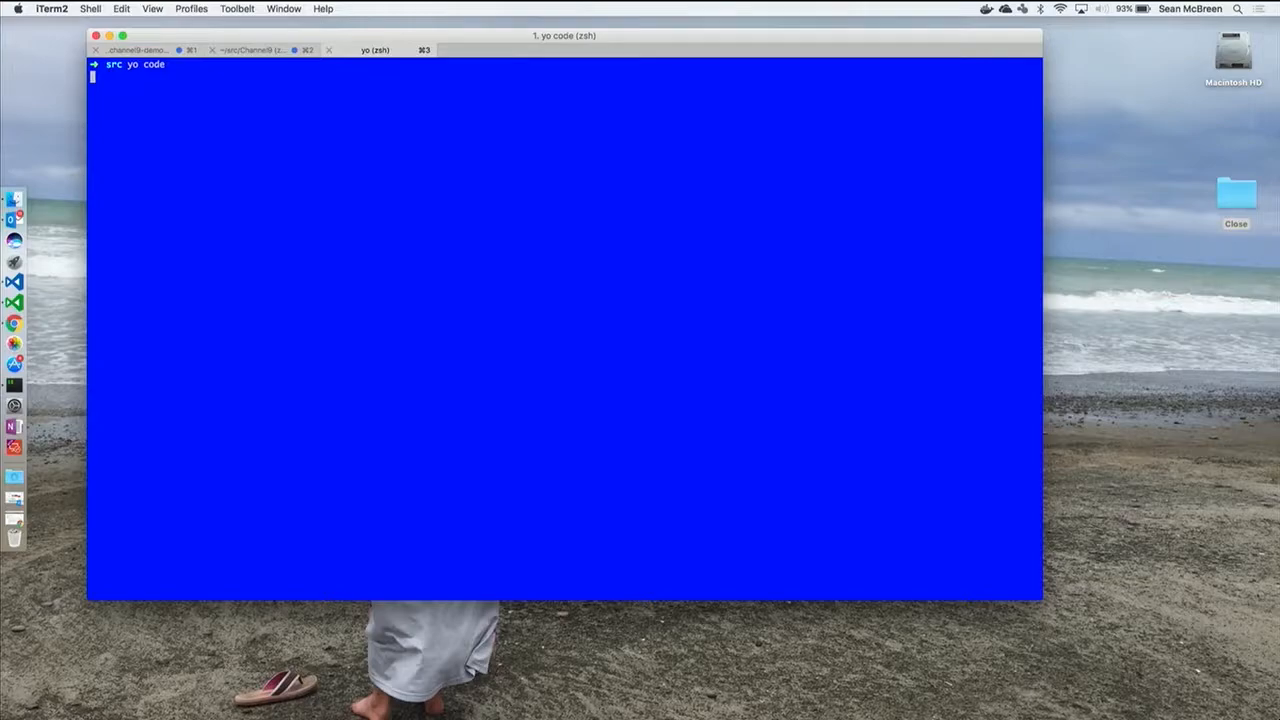
key(enter)
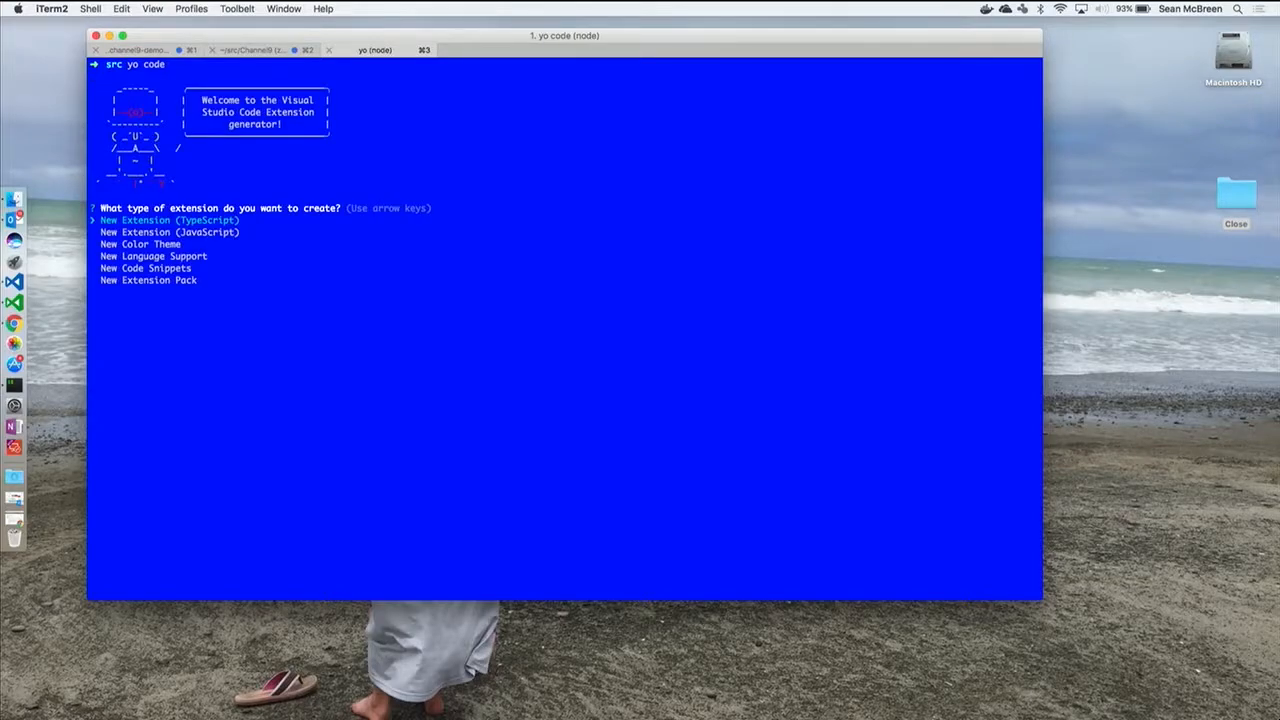
key(enter)
text(channel9-demo)
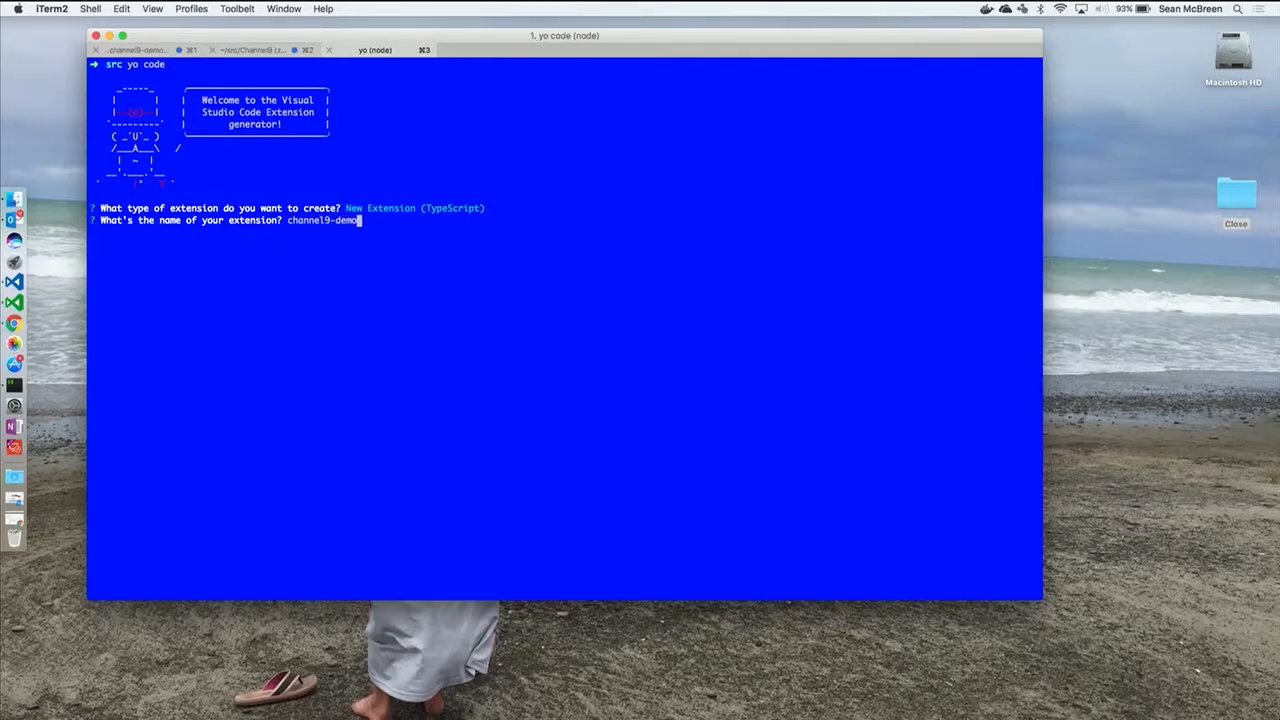
key(enter)
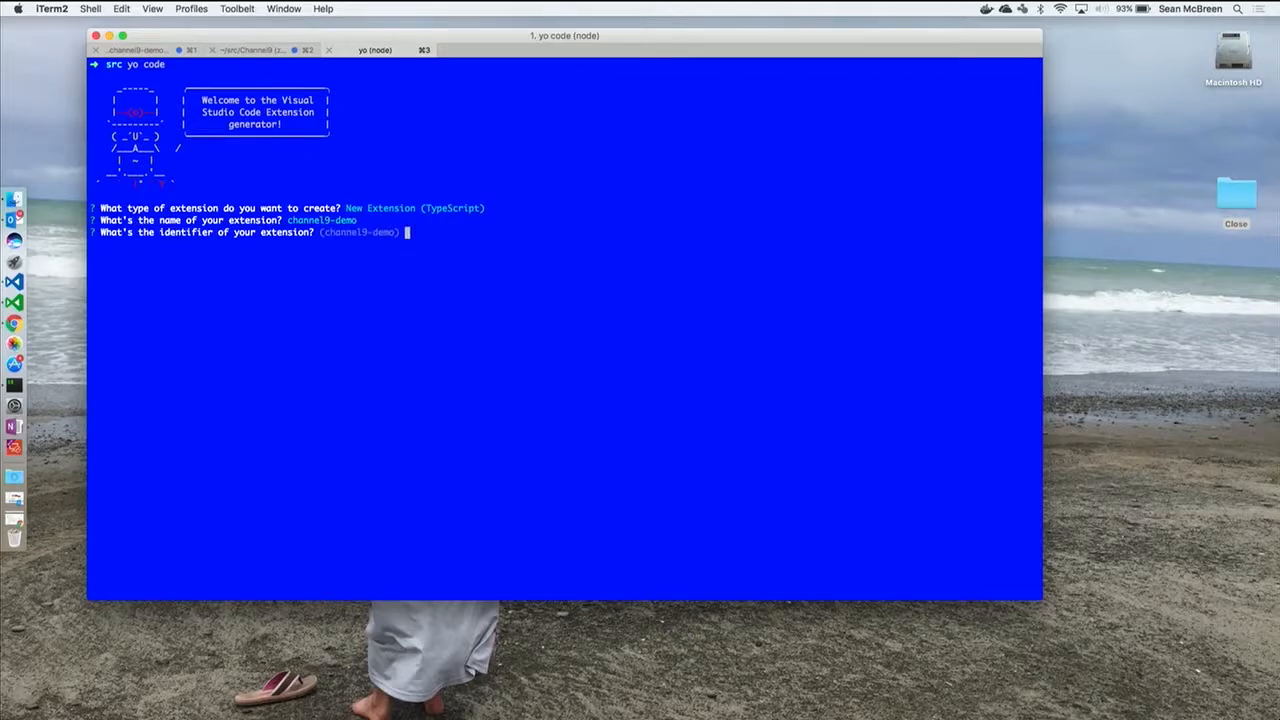
key(enter)
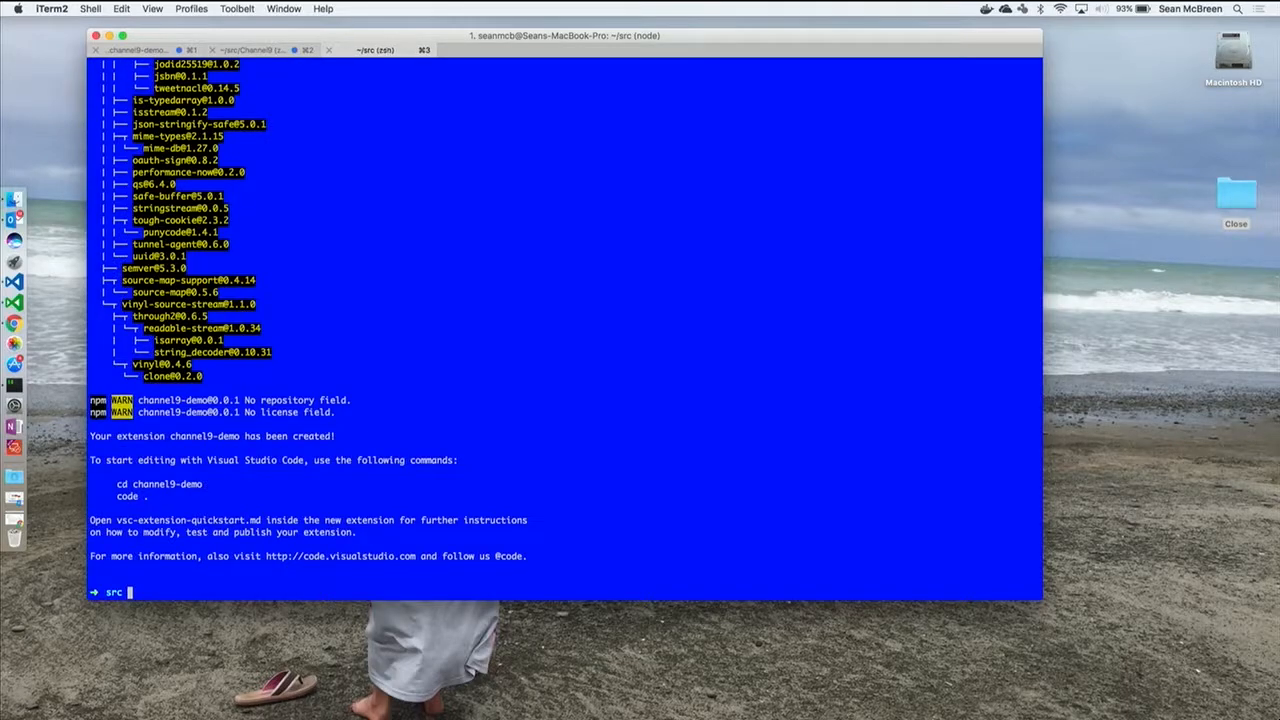
Change into the channel9-demo folder and open it in Visual Studio Code with code
text(cd)
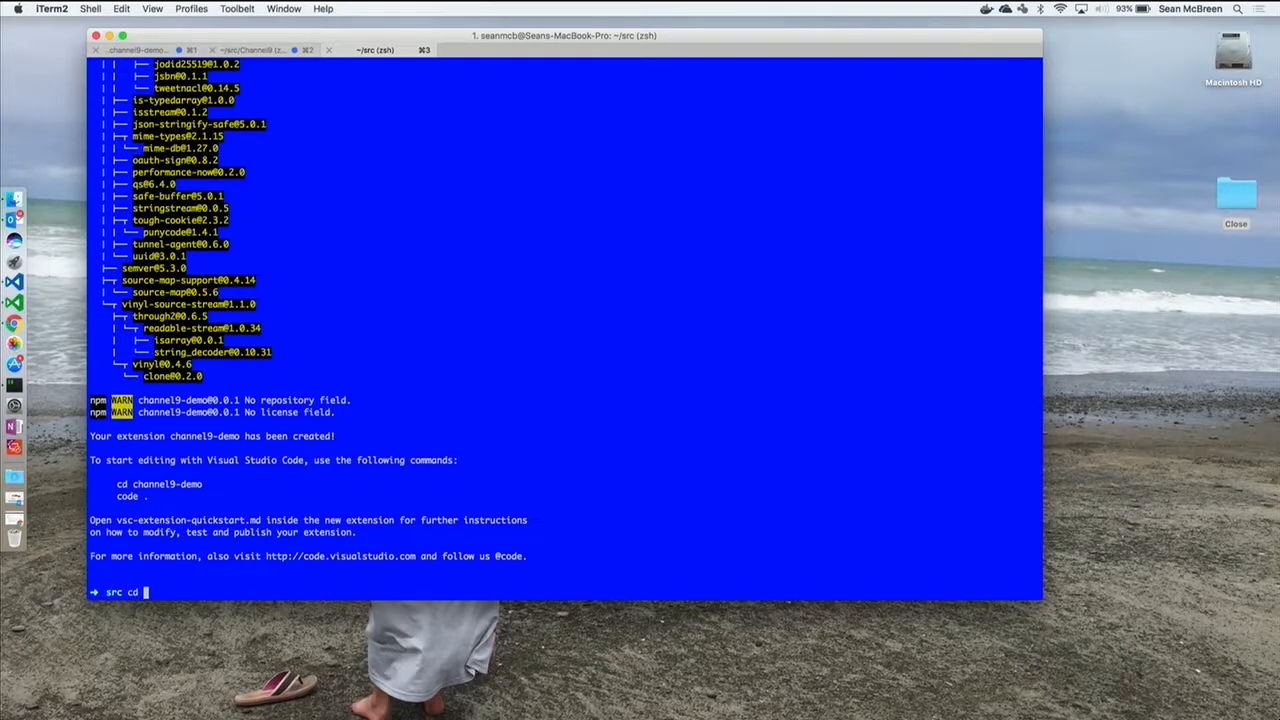
text(chal)
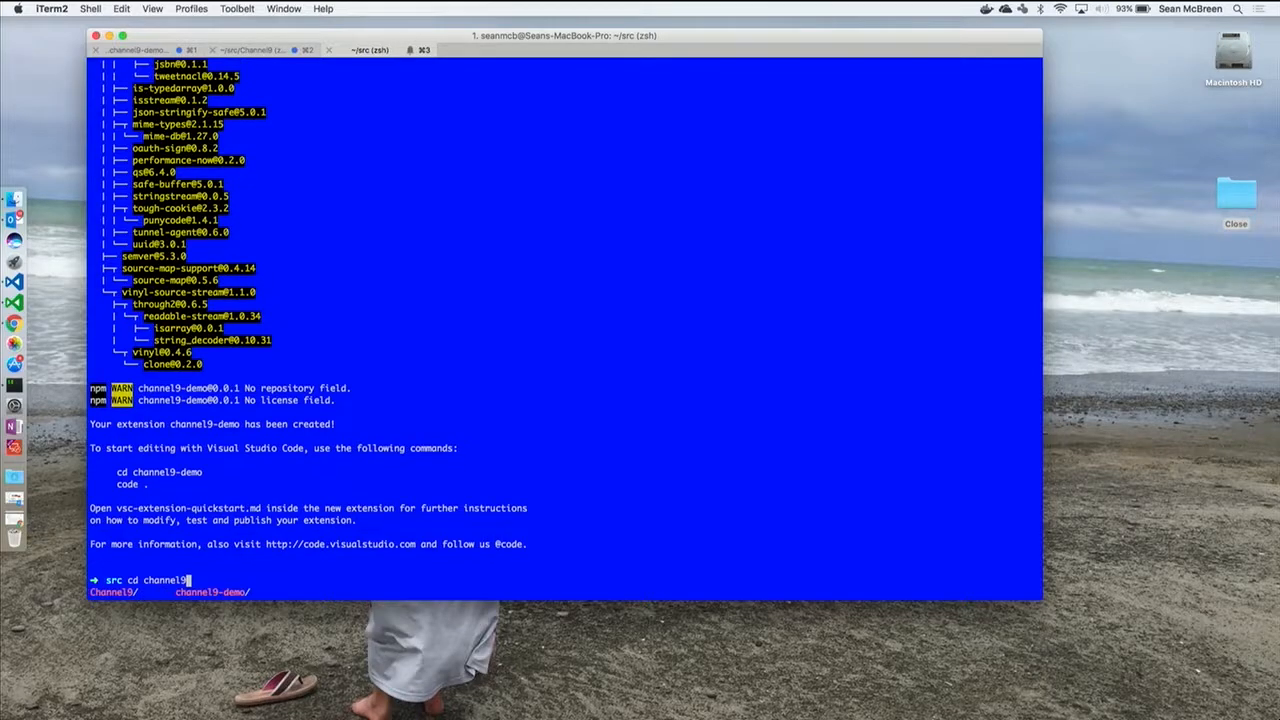
key(enter)
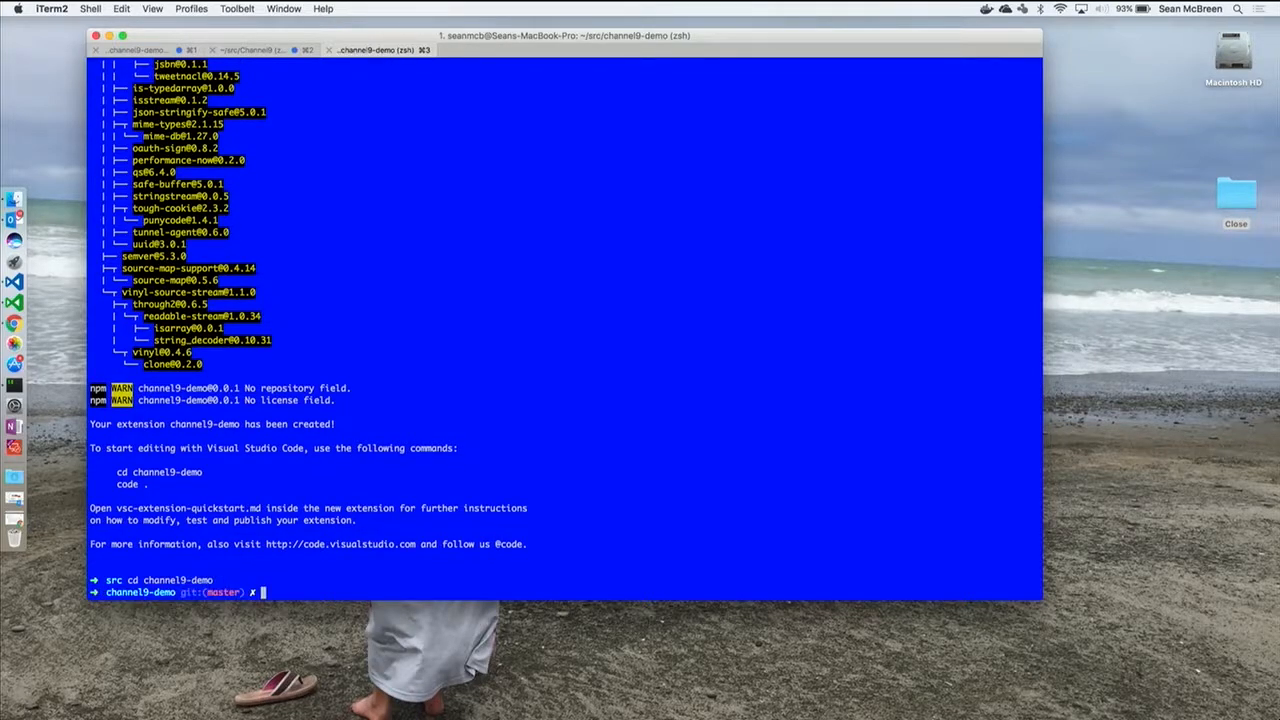
text(code .)
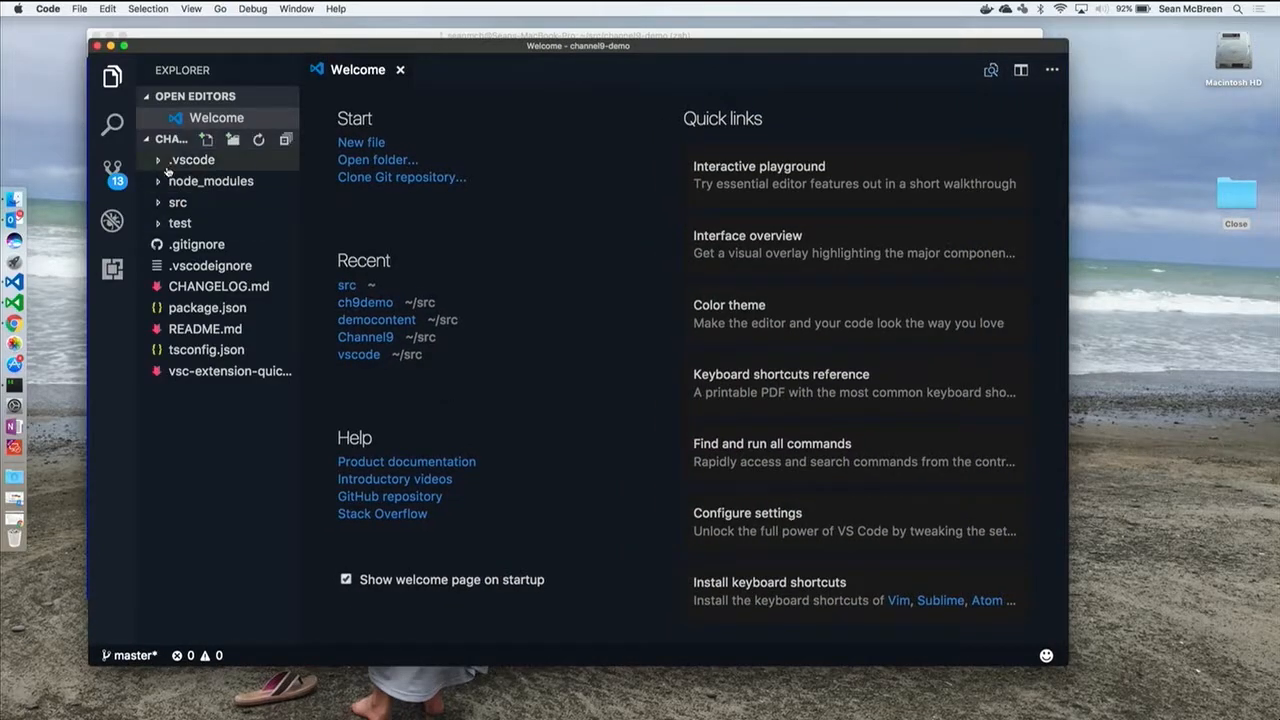
Debug src/extension.ts past the breakpoint and confirm the Hello World message appears
click(178, 224)
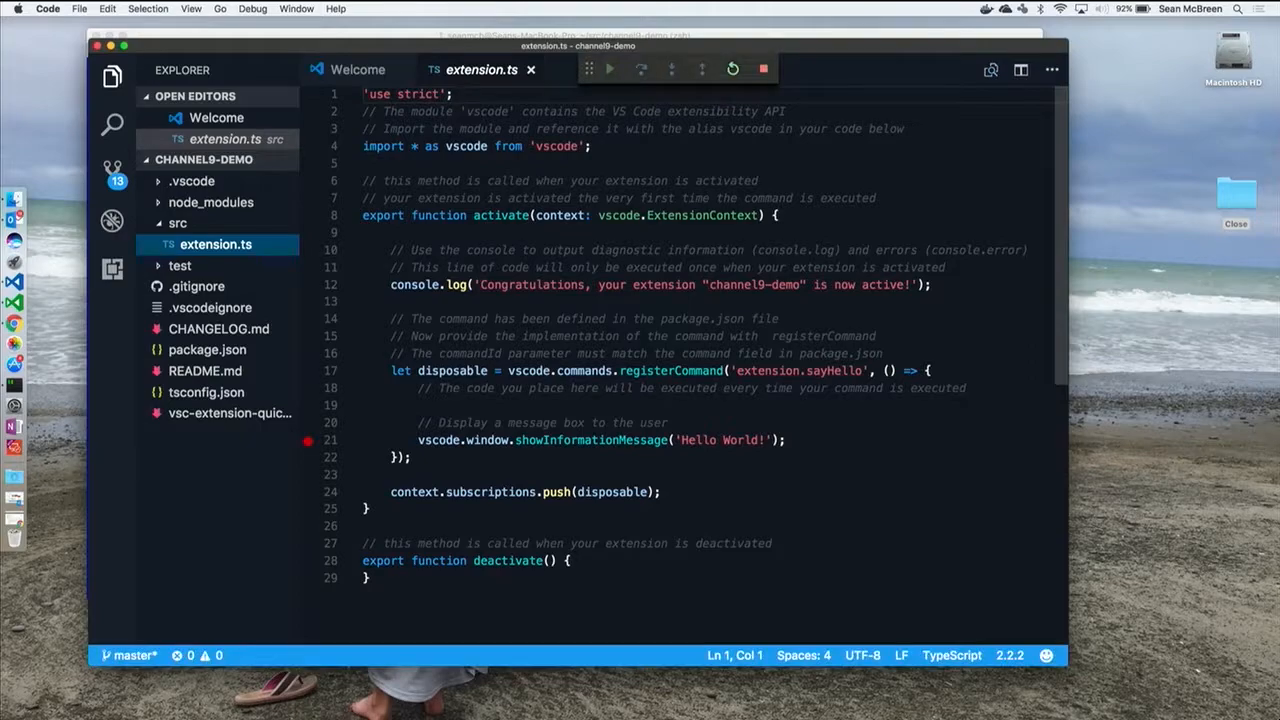
click(608, 68)
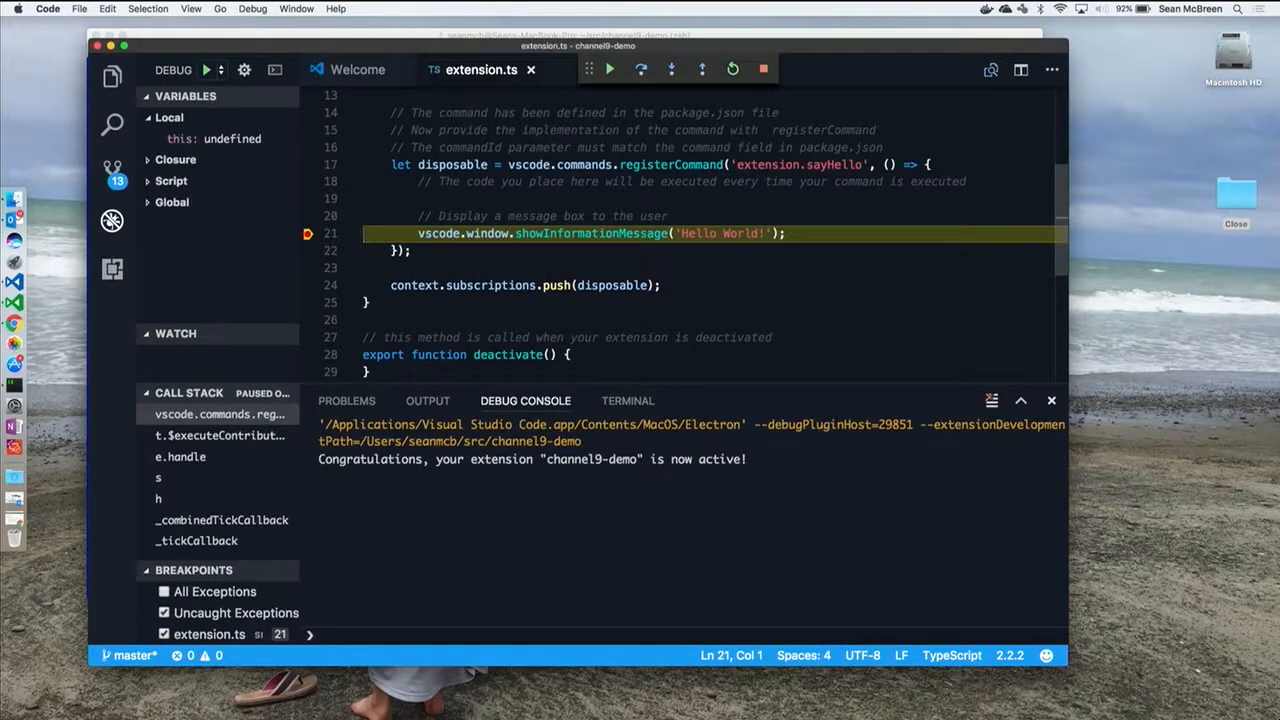
click(608, 68)
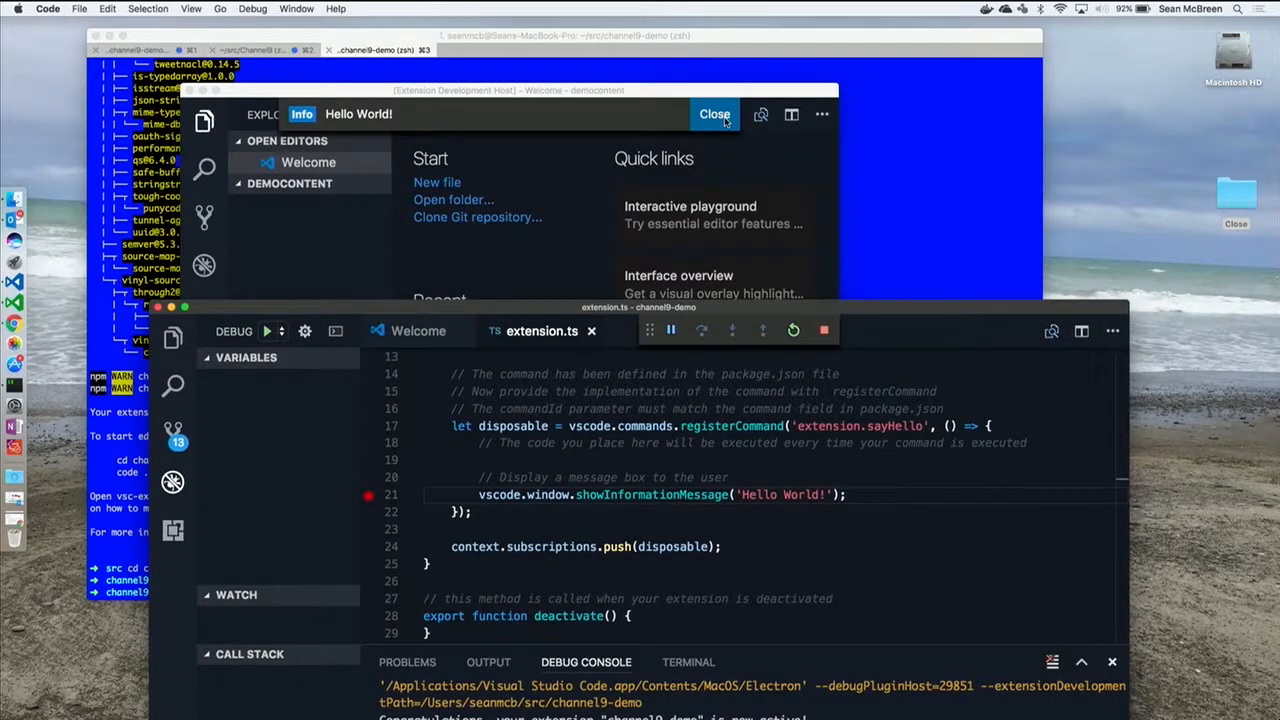
click(714, 114)
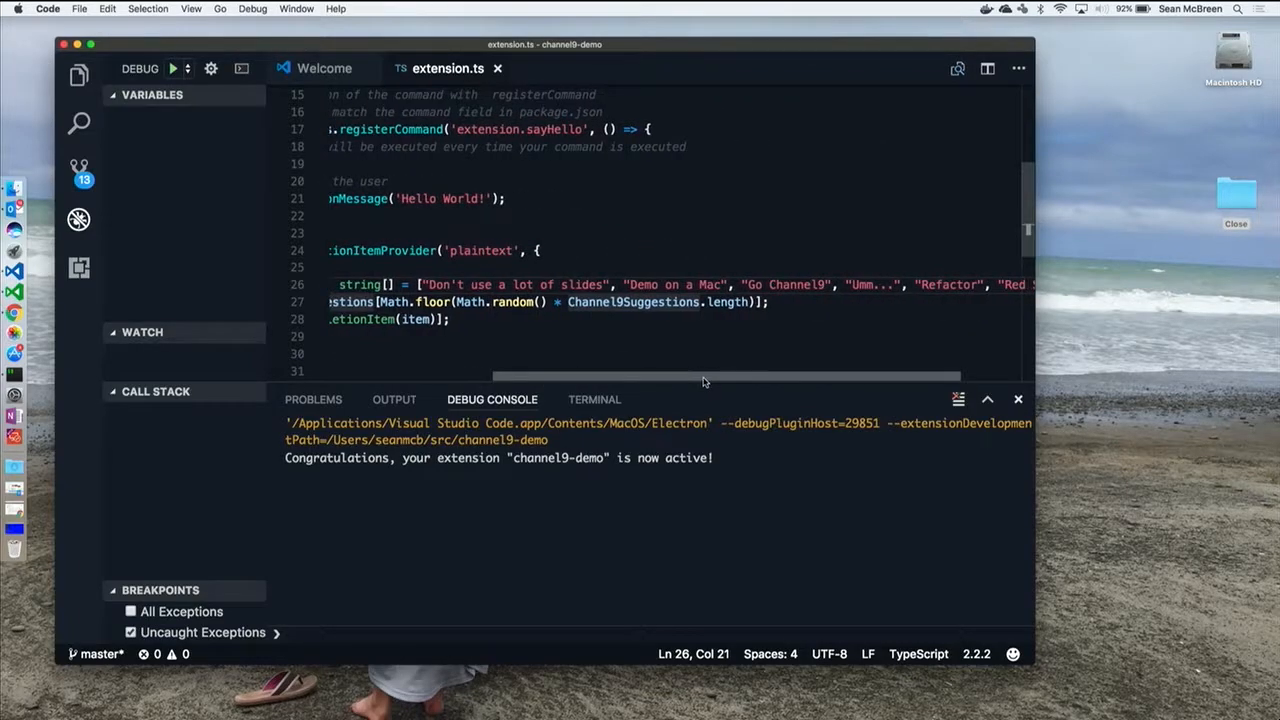
Correct the first suggestion to "Don't use a lot of slides" and return to the Explorer
drag(704, 376, 728, 376)
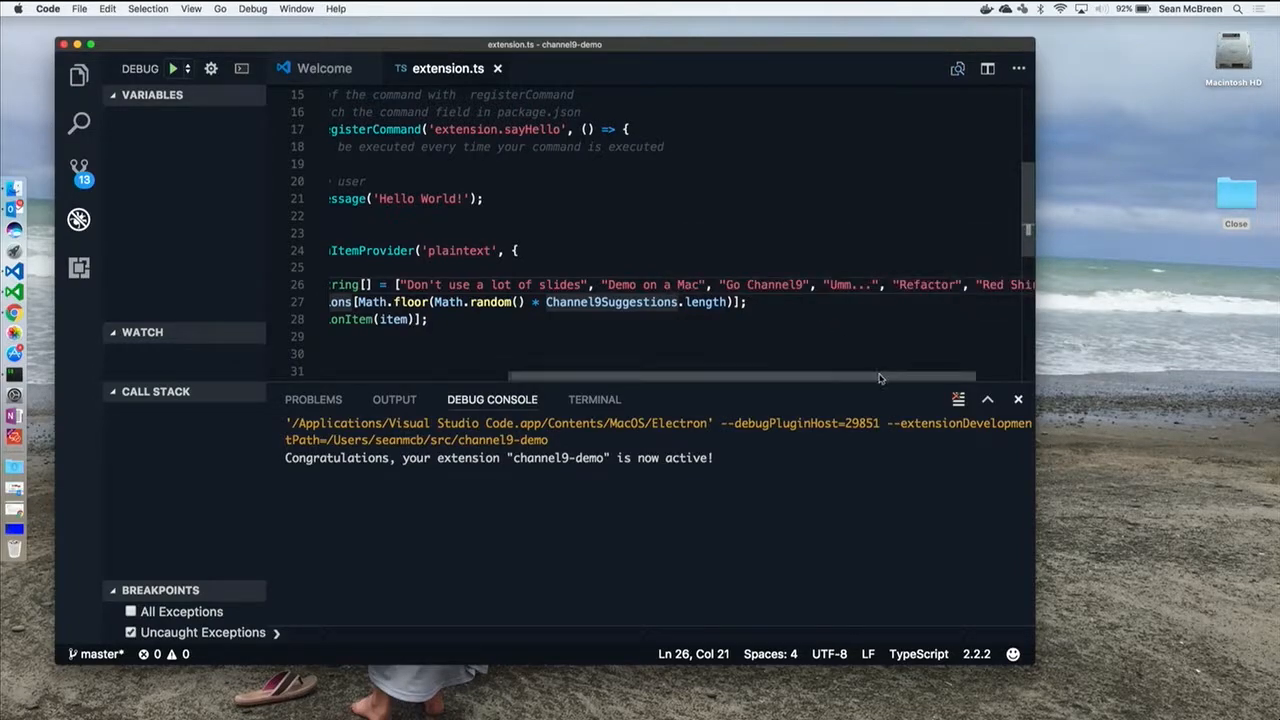
drag(880, 376, 950, 376)
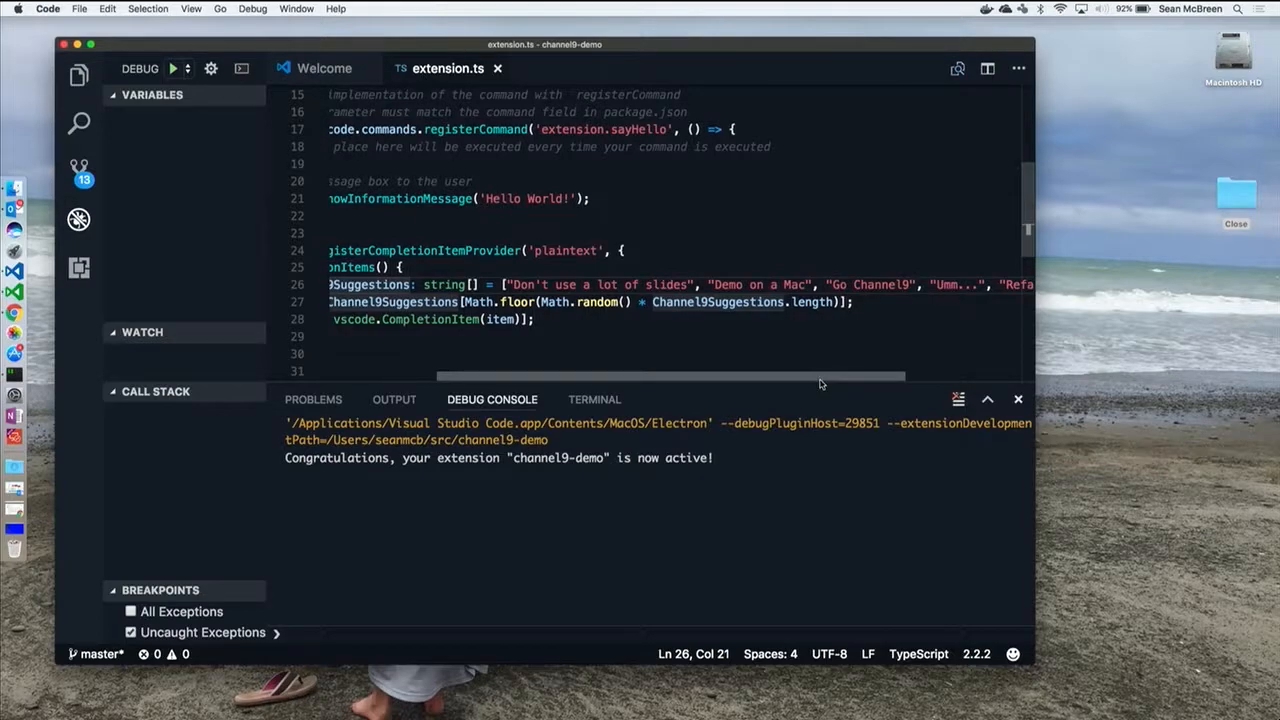
scroll(left, 3)
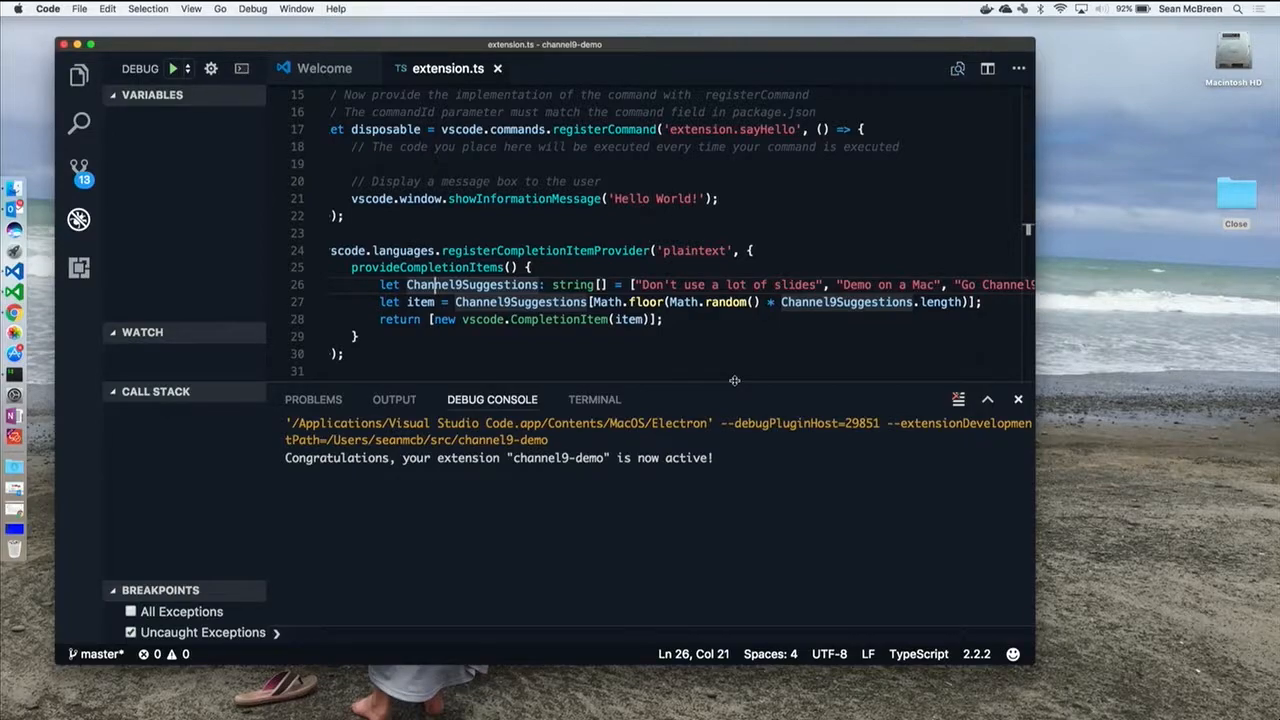
click(78, 76)
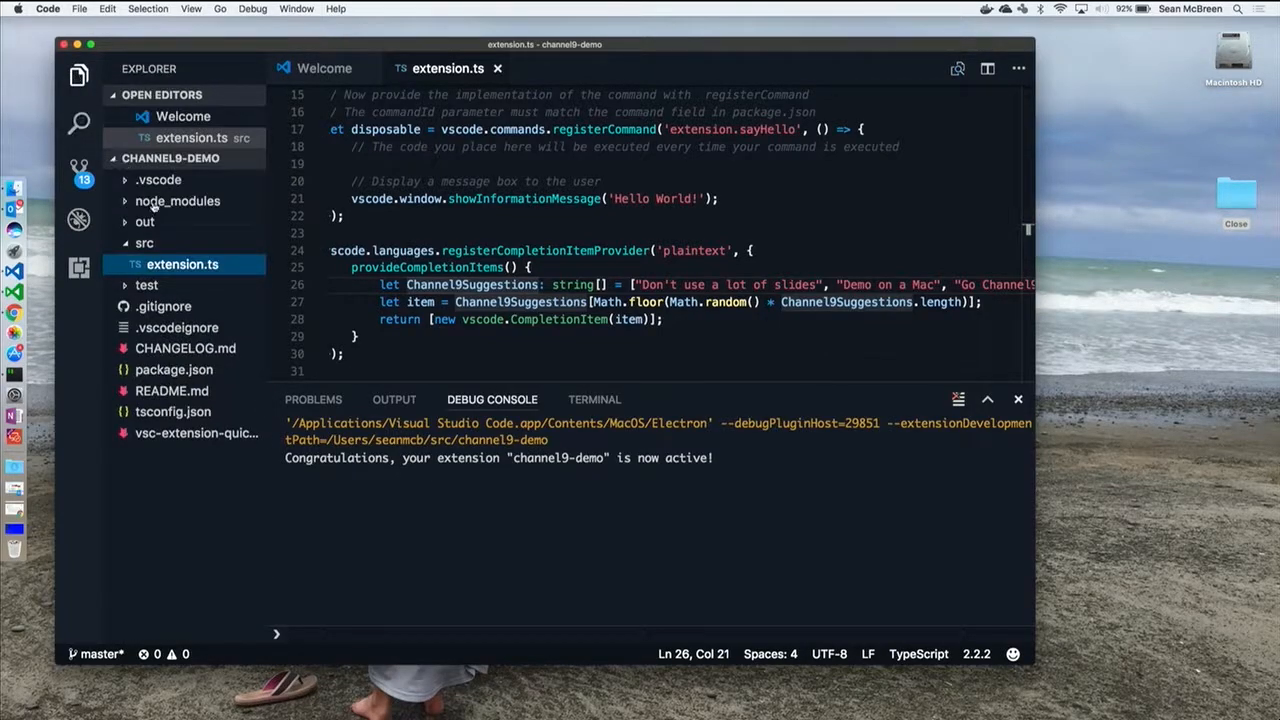
Add "onLanguage:plaintext" to package.json activationEvents and return to extension.ts
click(172, 390)
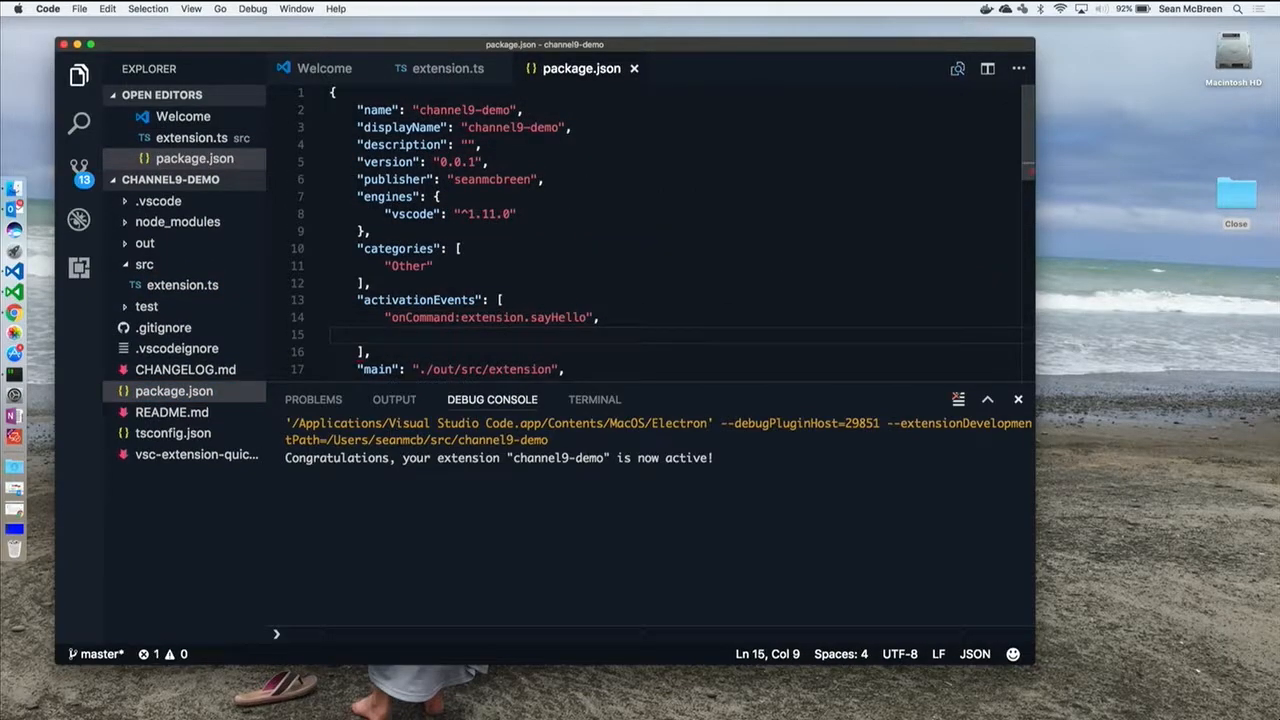
text(")
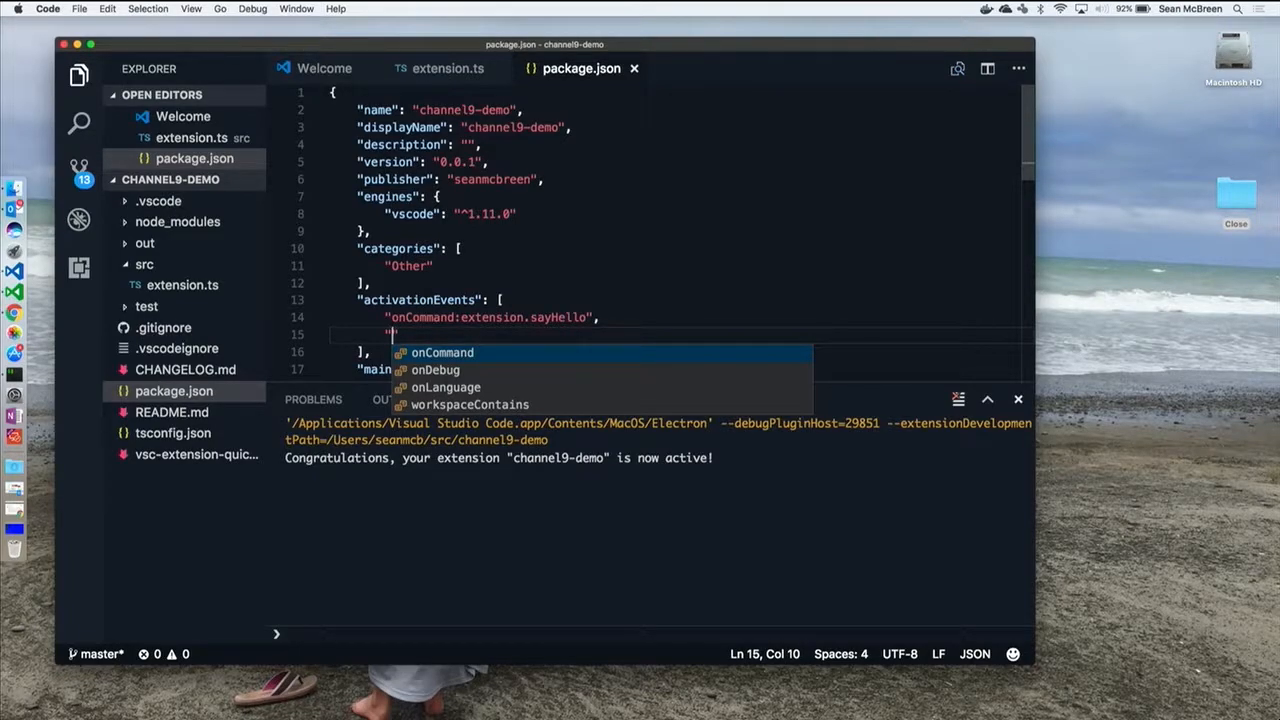
click(444, 388)
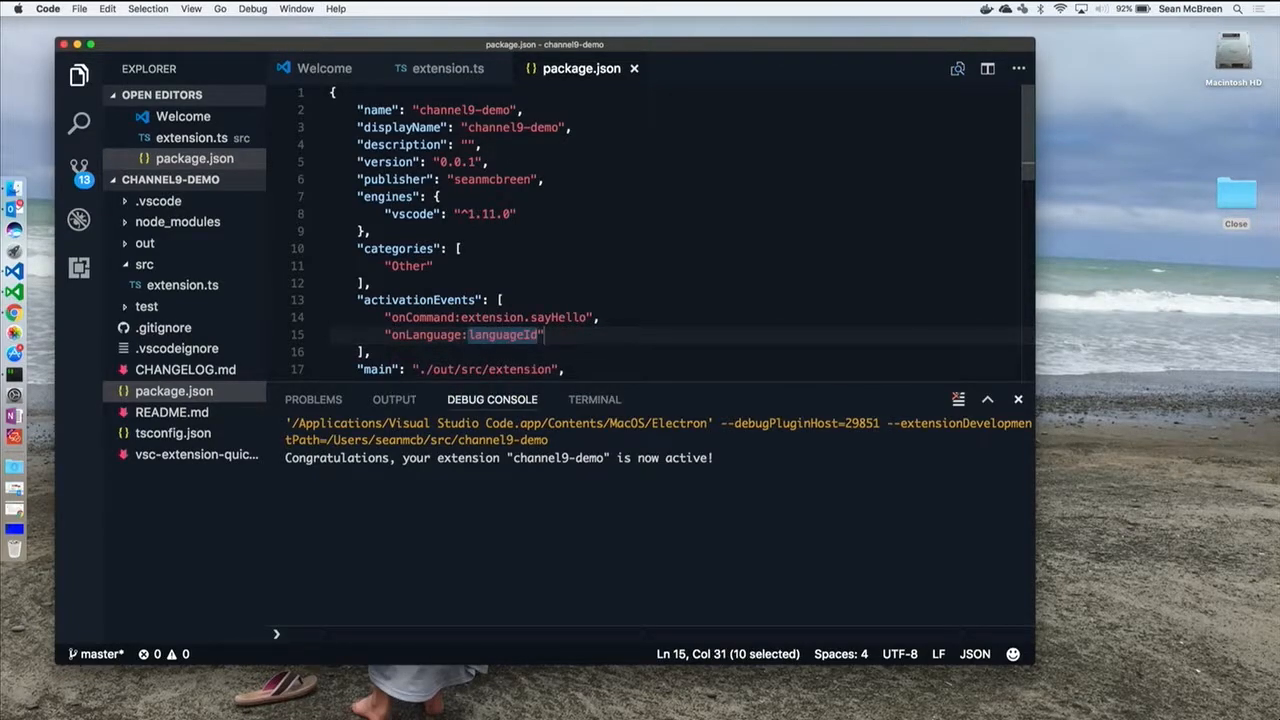
text(plaintext)
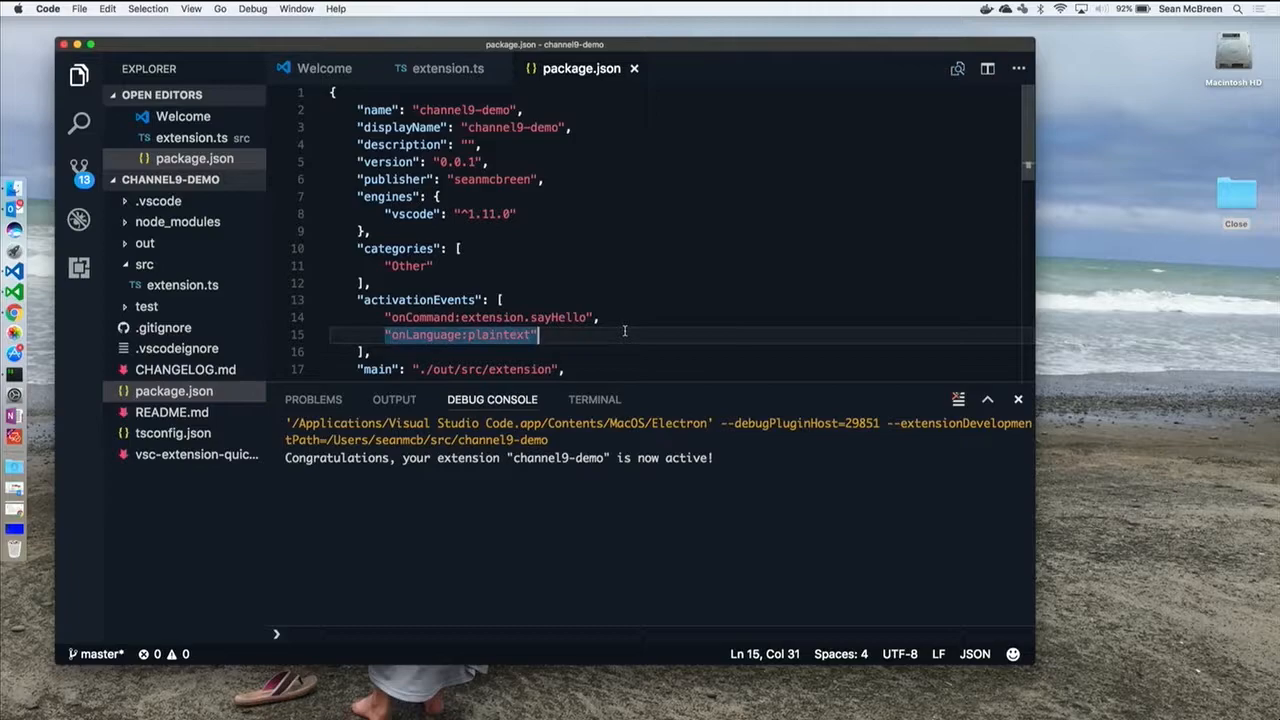
click(440, 68)
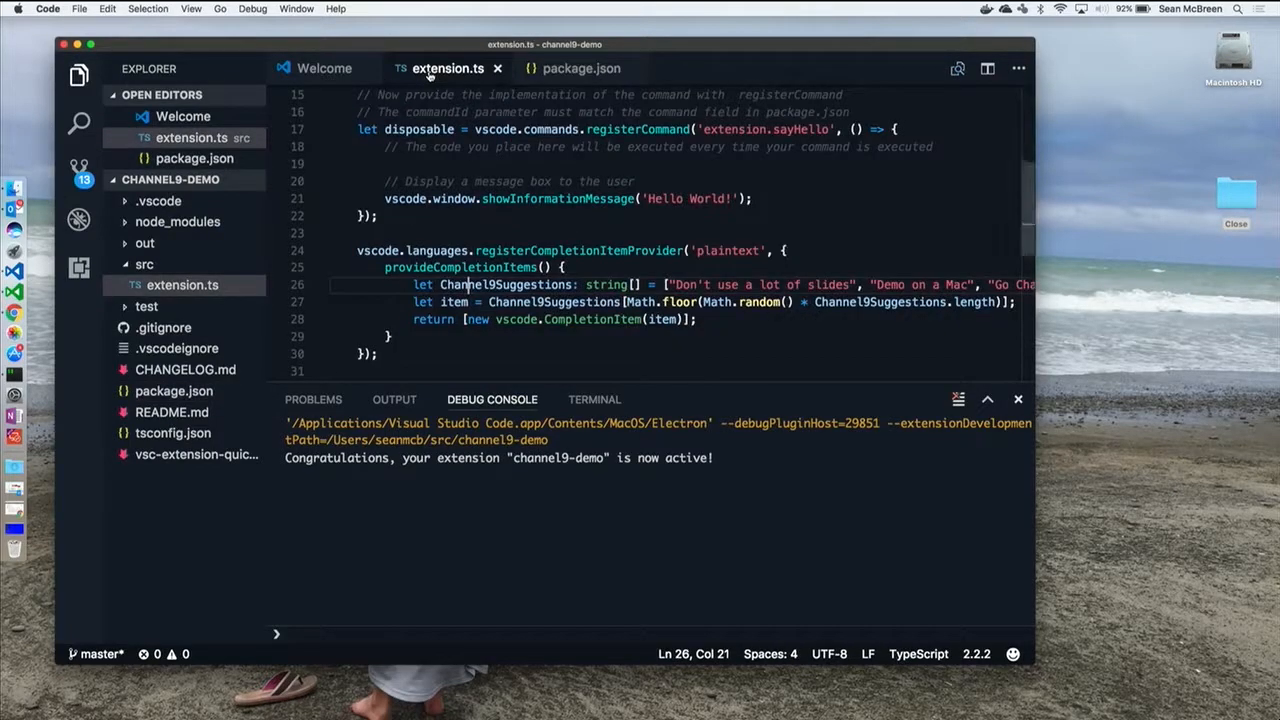
mouse_move(576, 250)
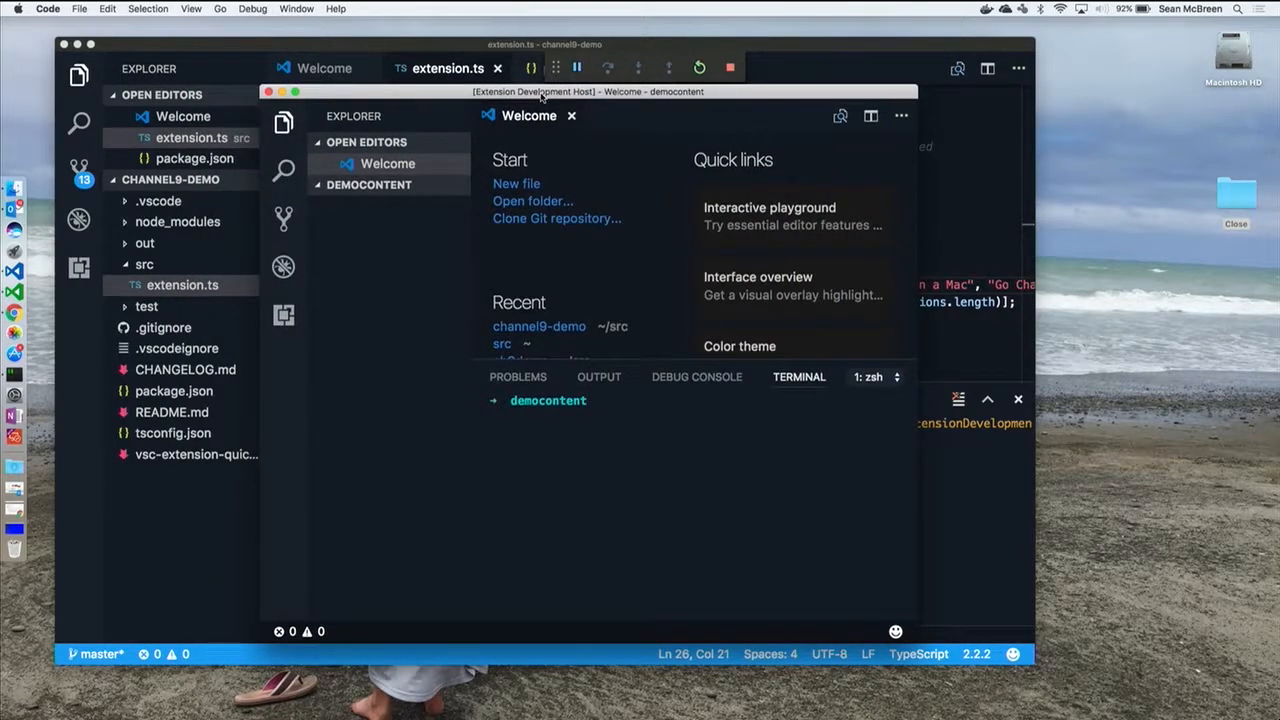
In foo.txt, type text and accept random suggestions such as Refactor and Red Shirt
text(to)
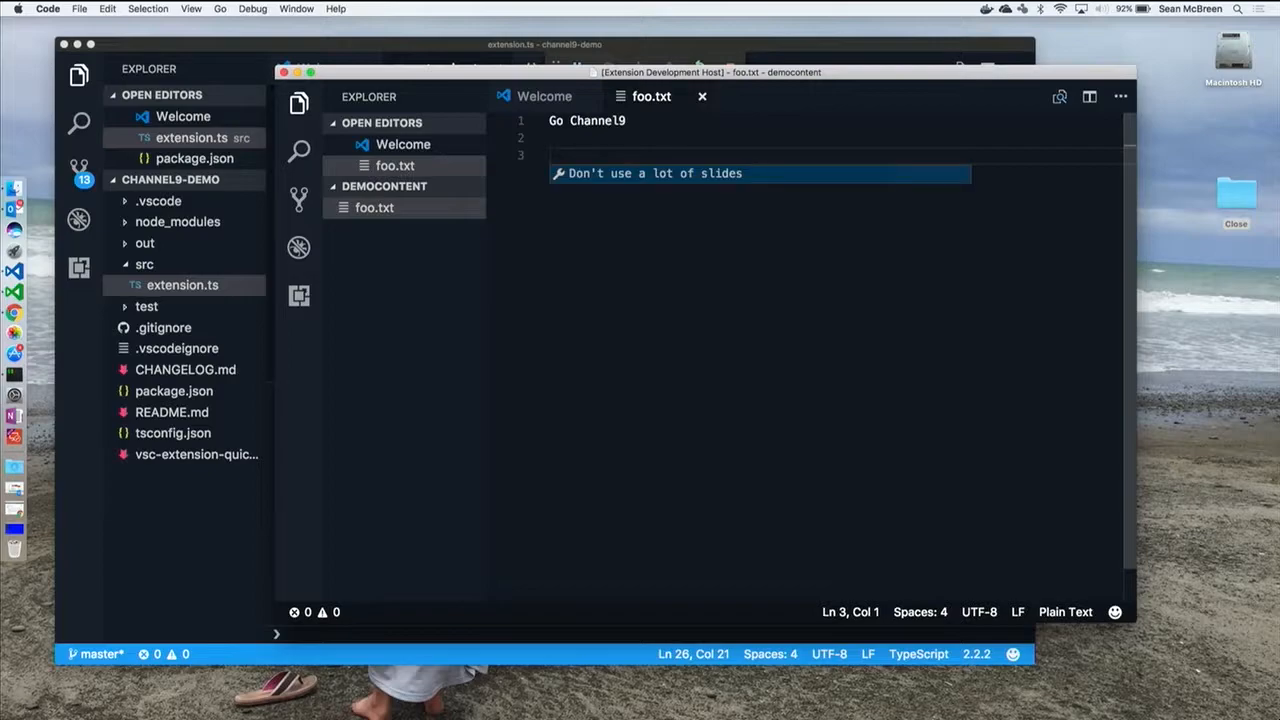
text(Refactor)
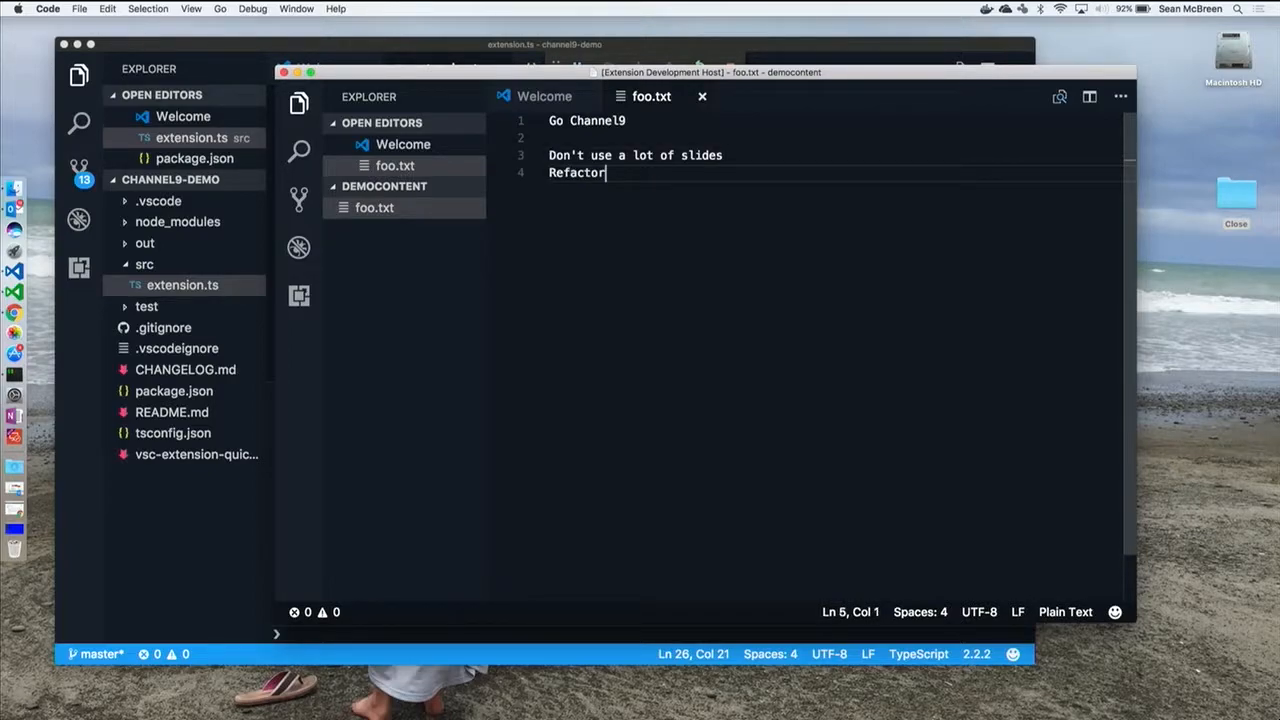
text(Red Shirt)
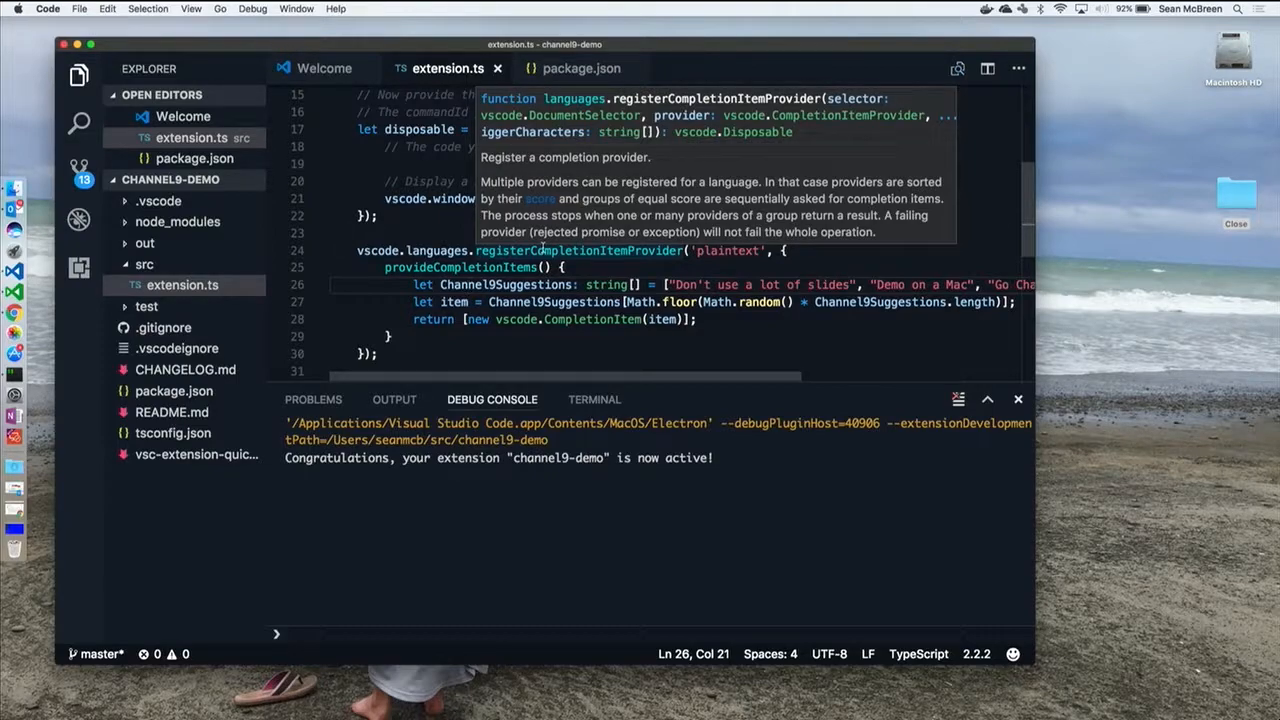
mouse_move(36, 348)
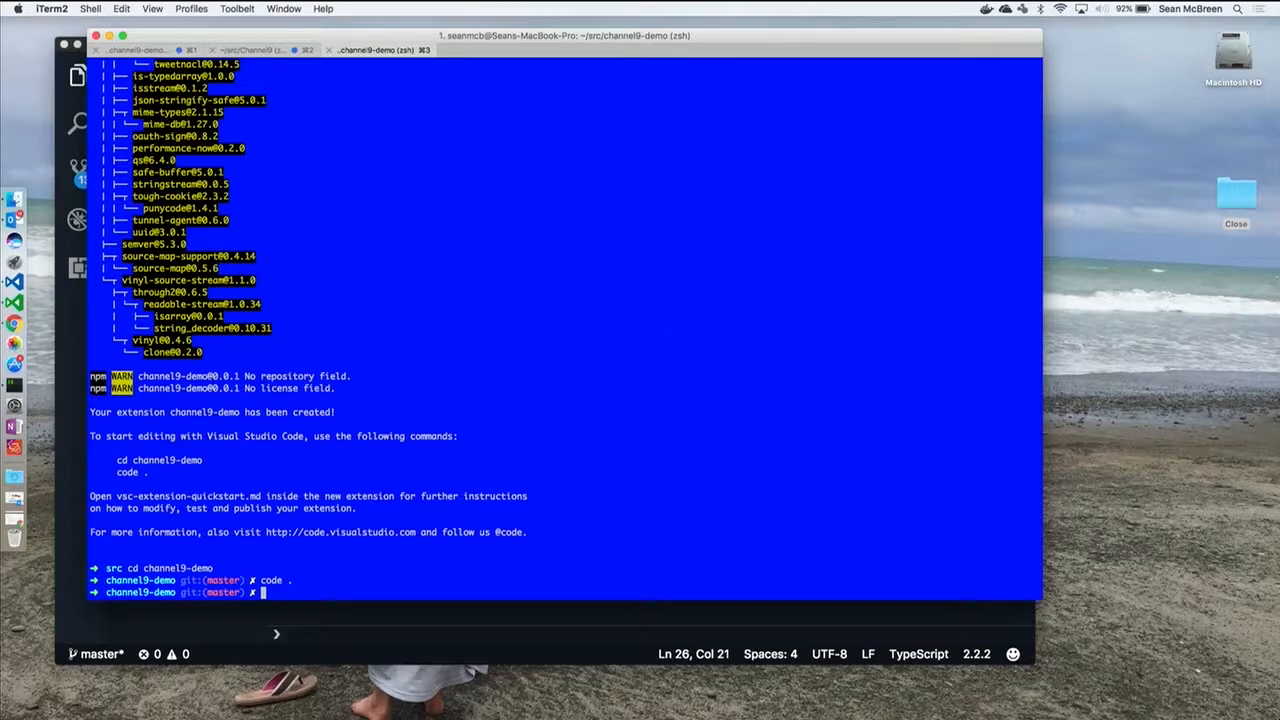
Run vsce publish, which refuses until README.md is edited
text(vsce)
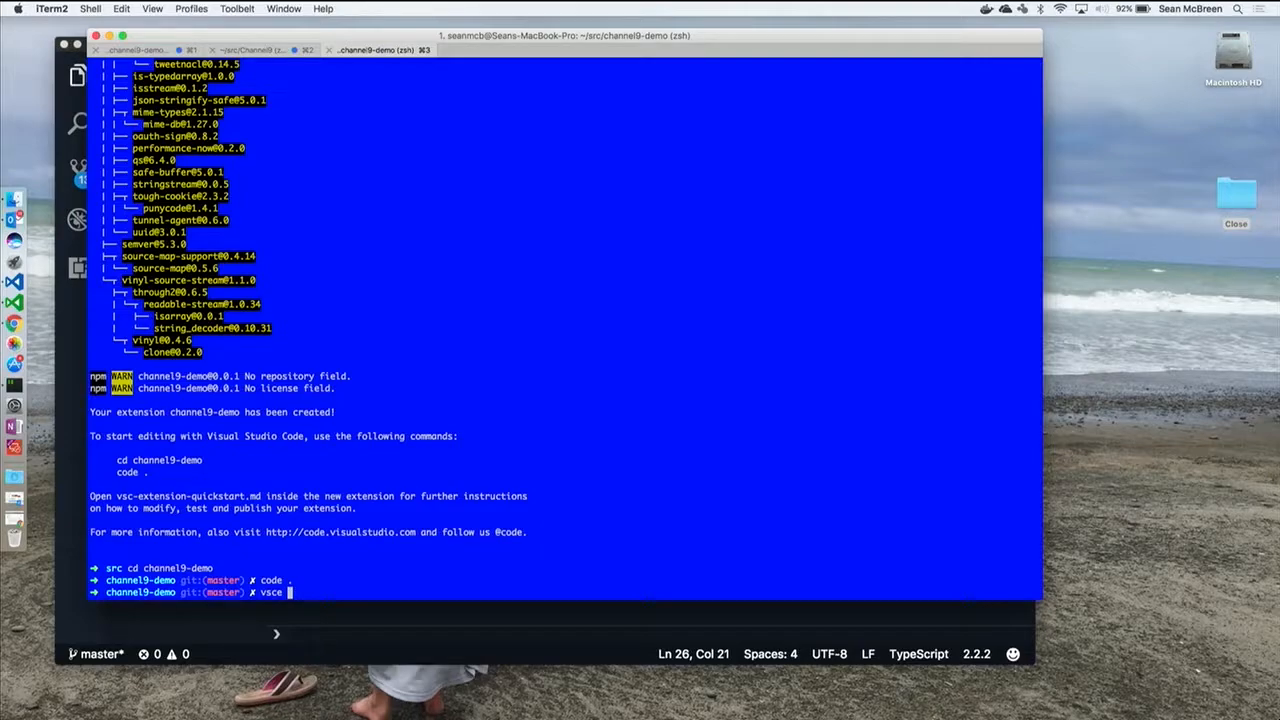
text(publish)
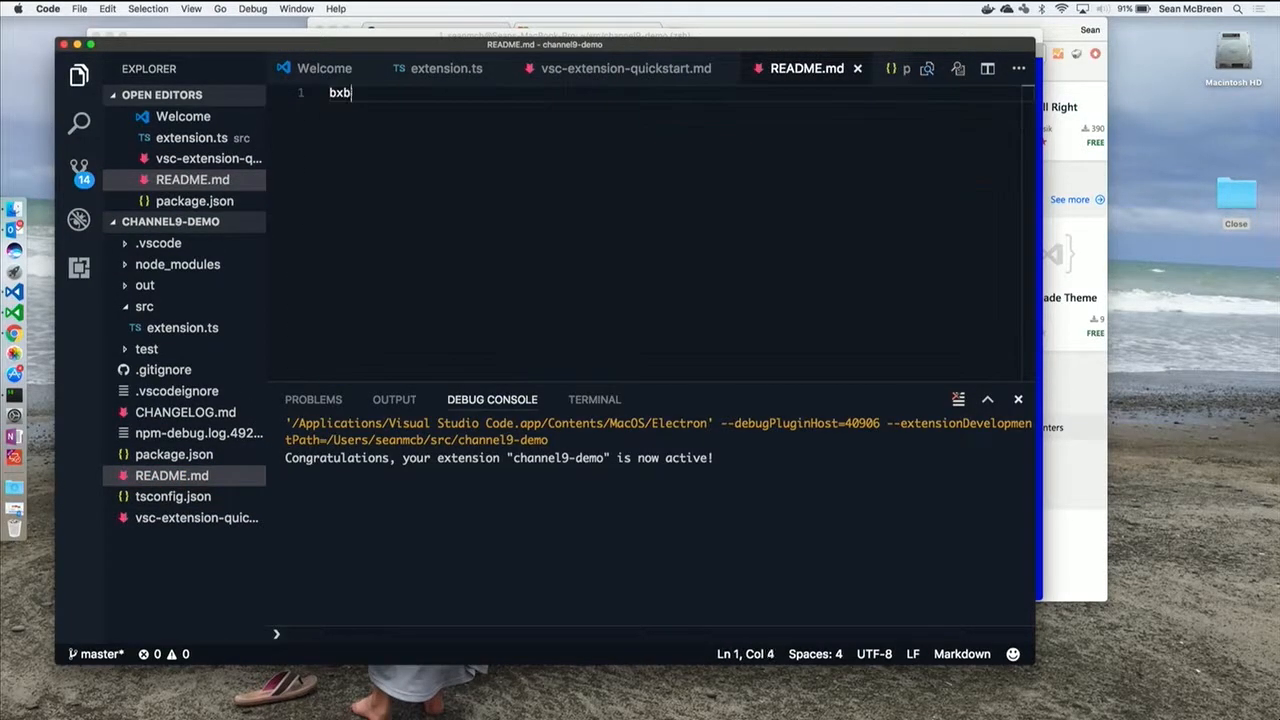
Overwrite README.md with placeholder text and save it
text(cbc)
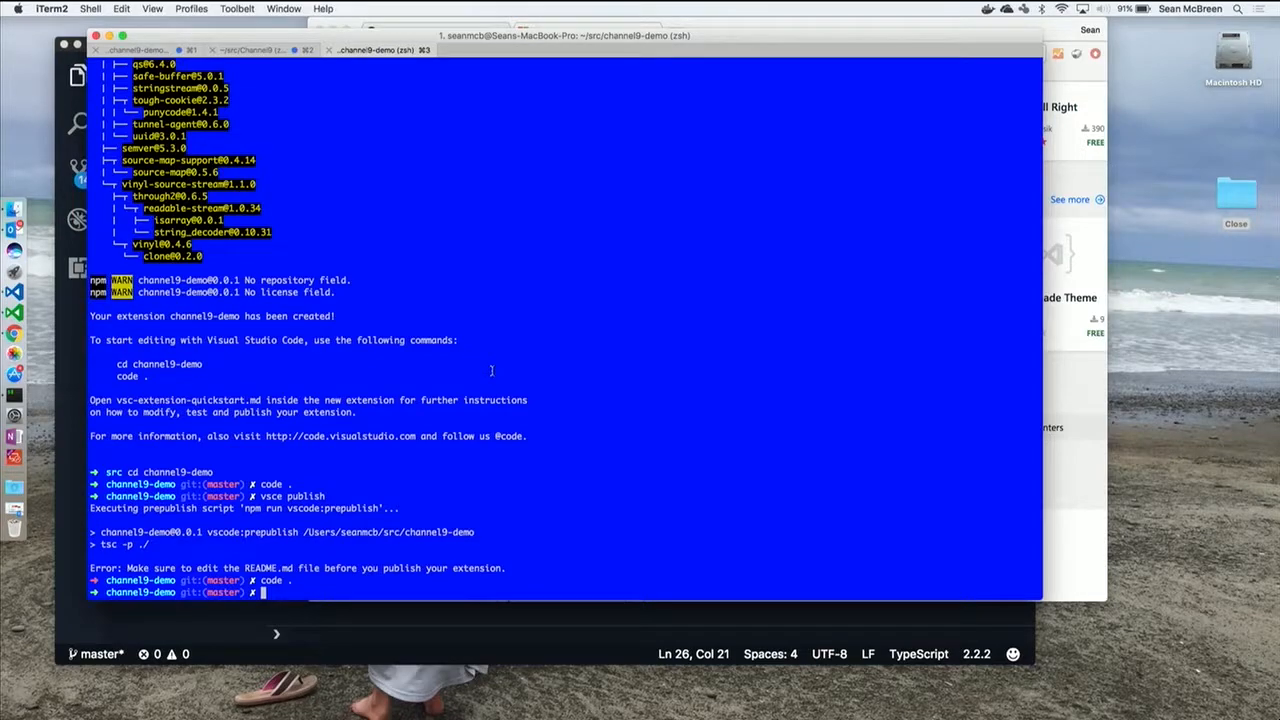
Run vsce publish so channel9-demo is published to the Marketplace
text(vsce publish)
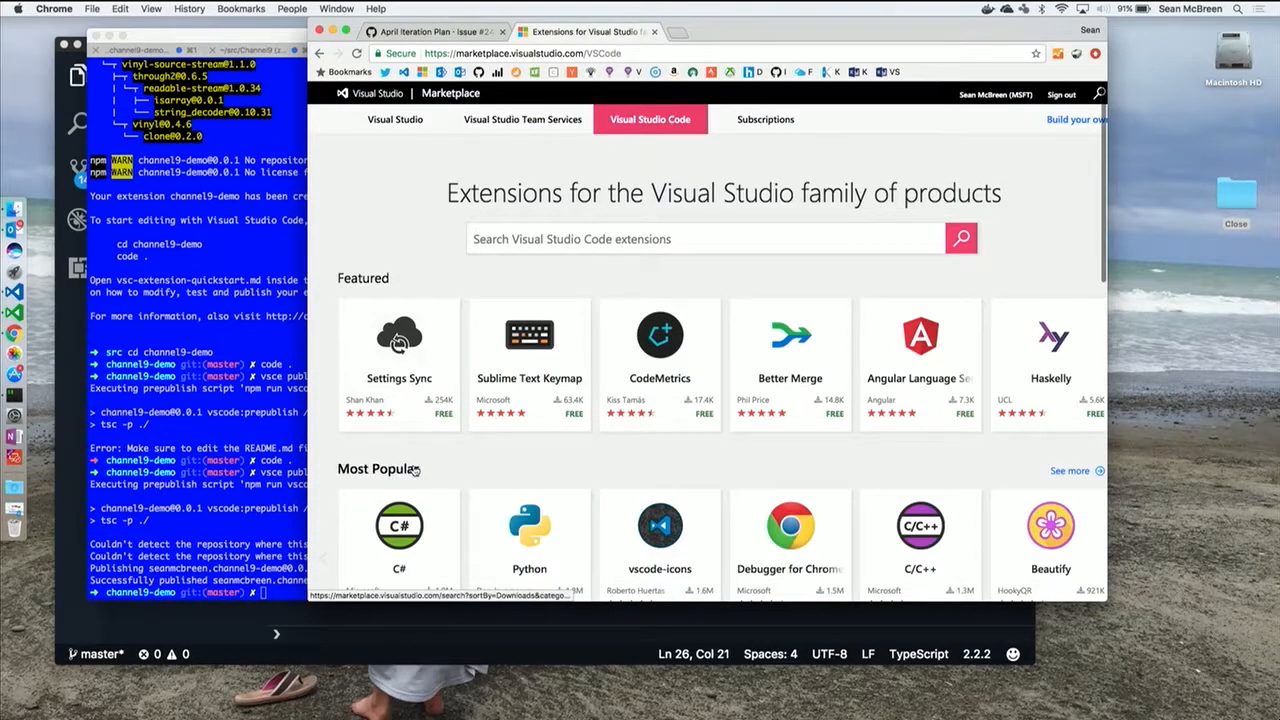
Scroll through the featured Visual Studio Code extensions on the Marketplace page
scroll(down, 3)
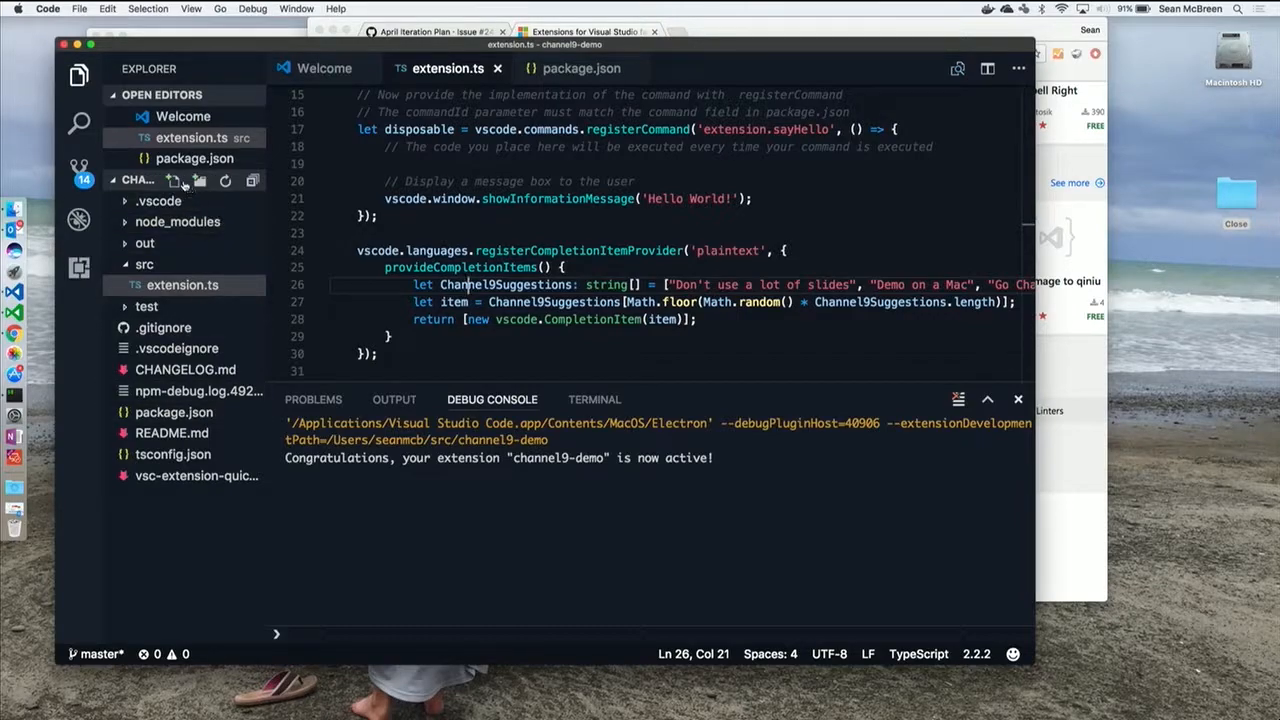
Create an empty bar.txt in src and show the installed extensions list
click(174, 180)
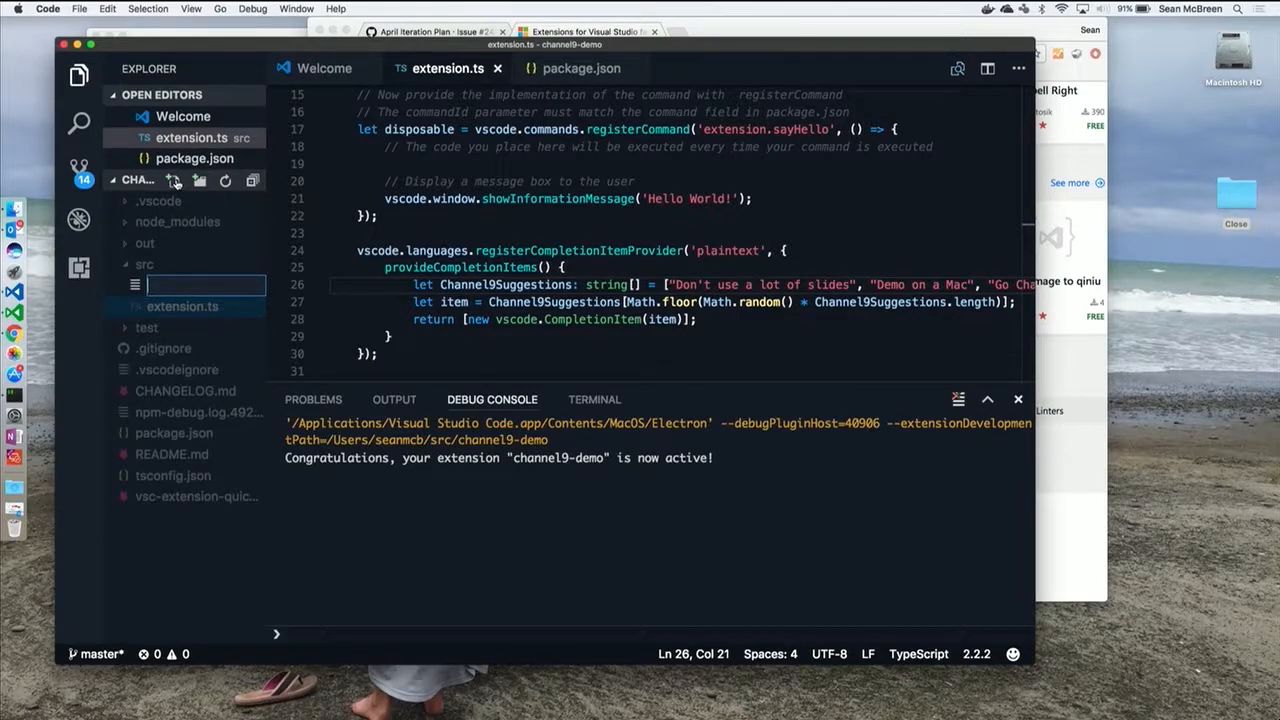
text(bar.)
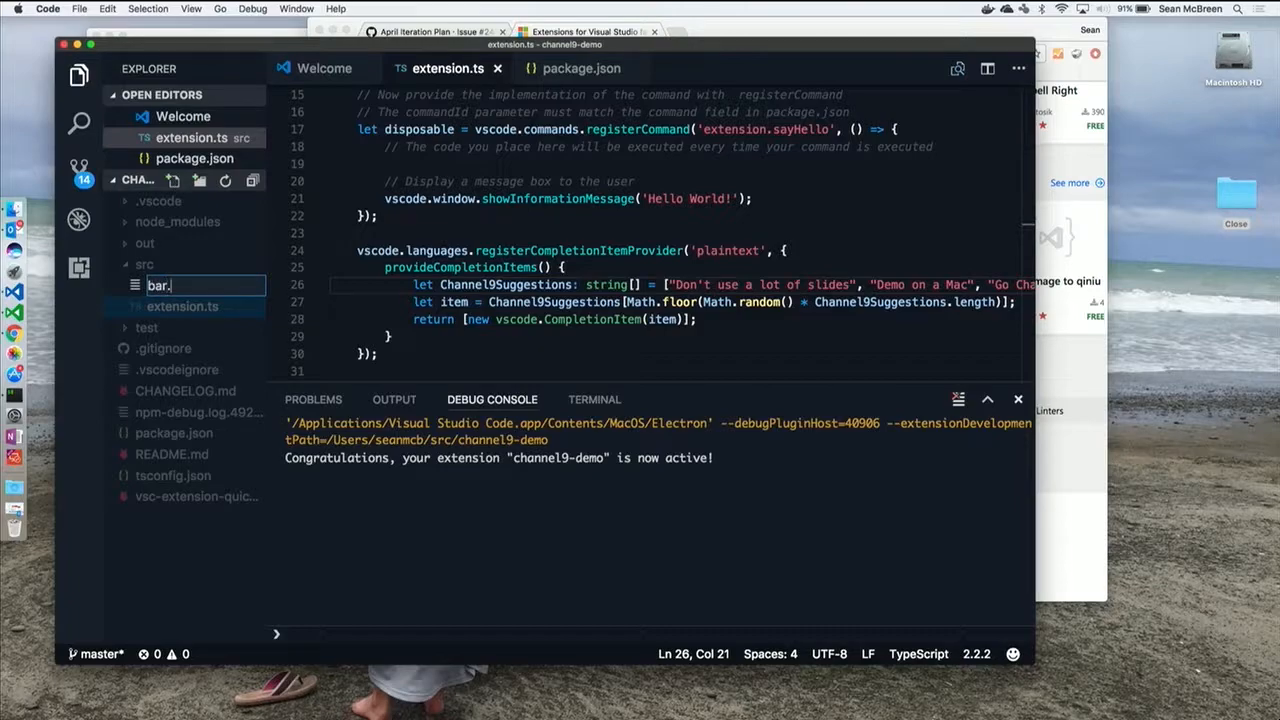
key(Enter)
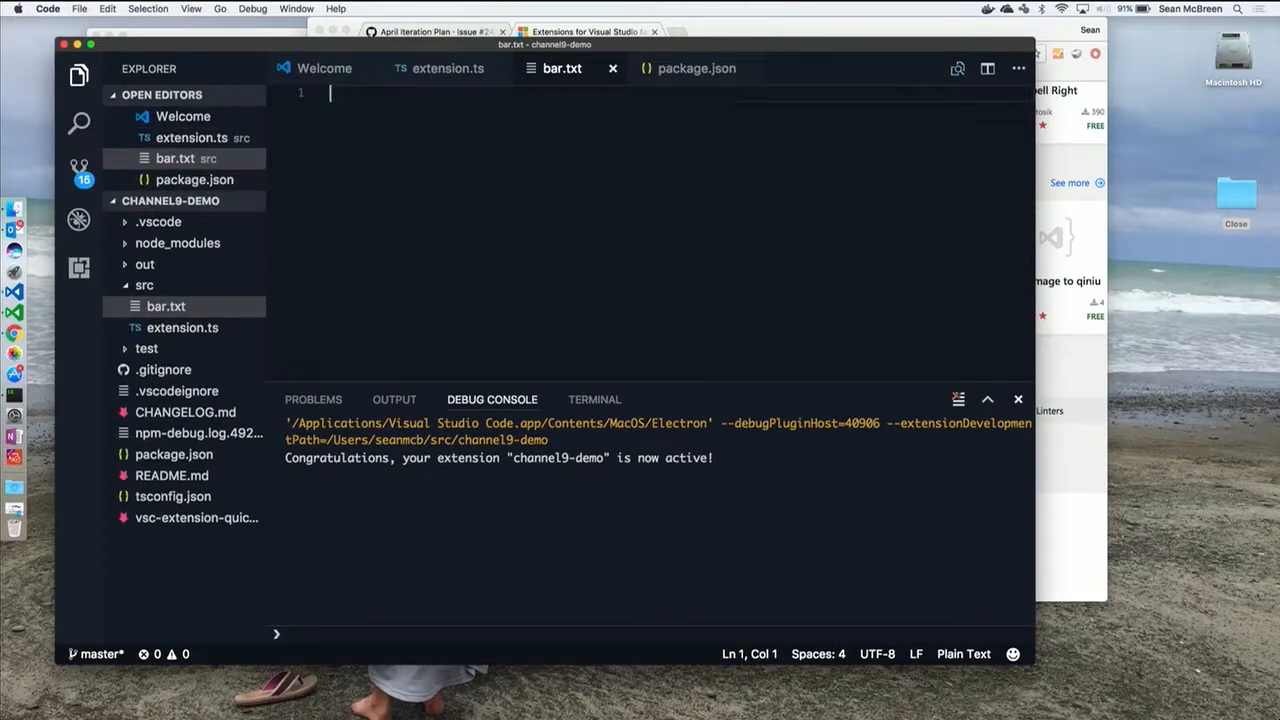
click(78, 268)
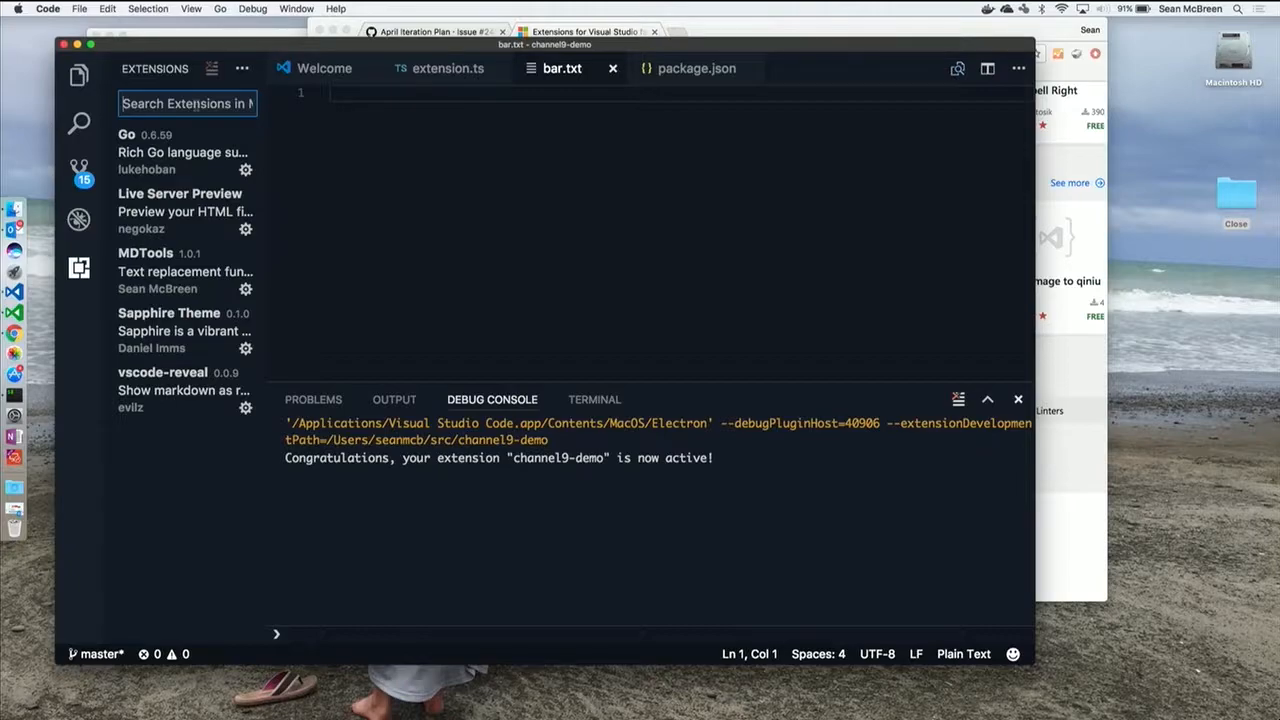
Find channel9-demo in Extensions, install it and reload the window to activate it
text(channel9)
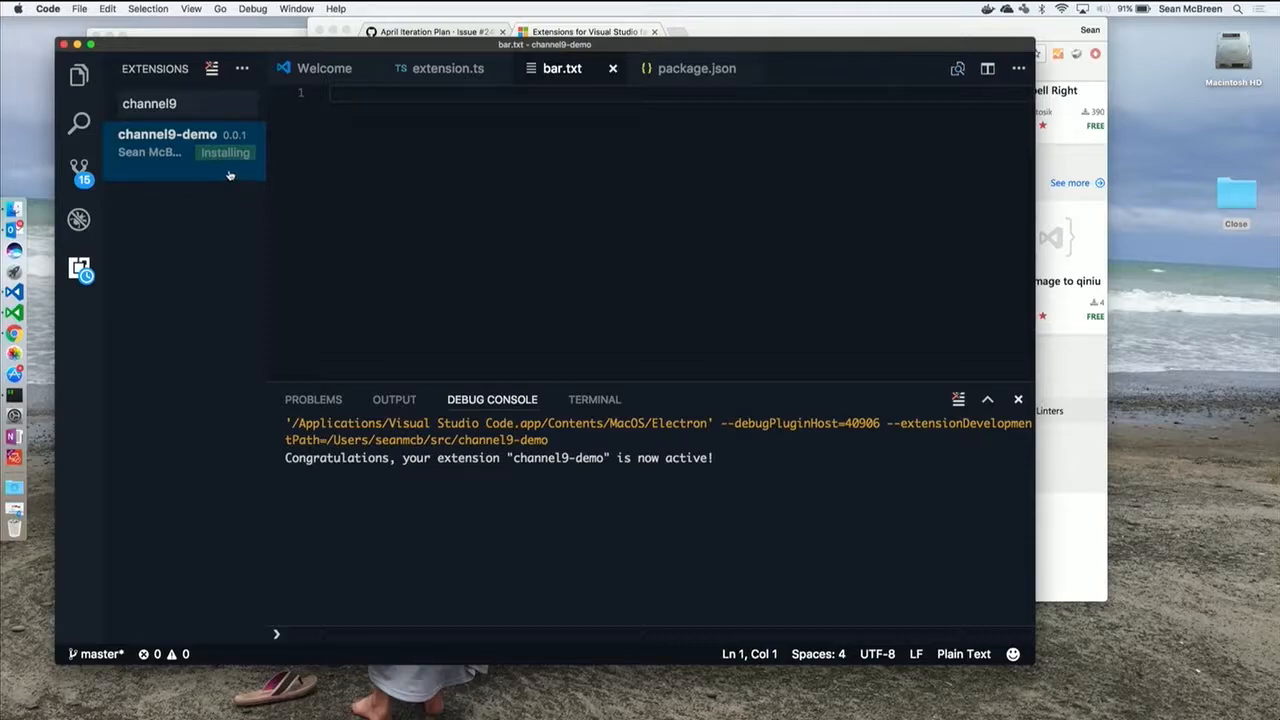
mouse_move(230, 172)
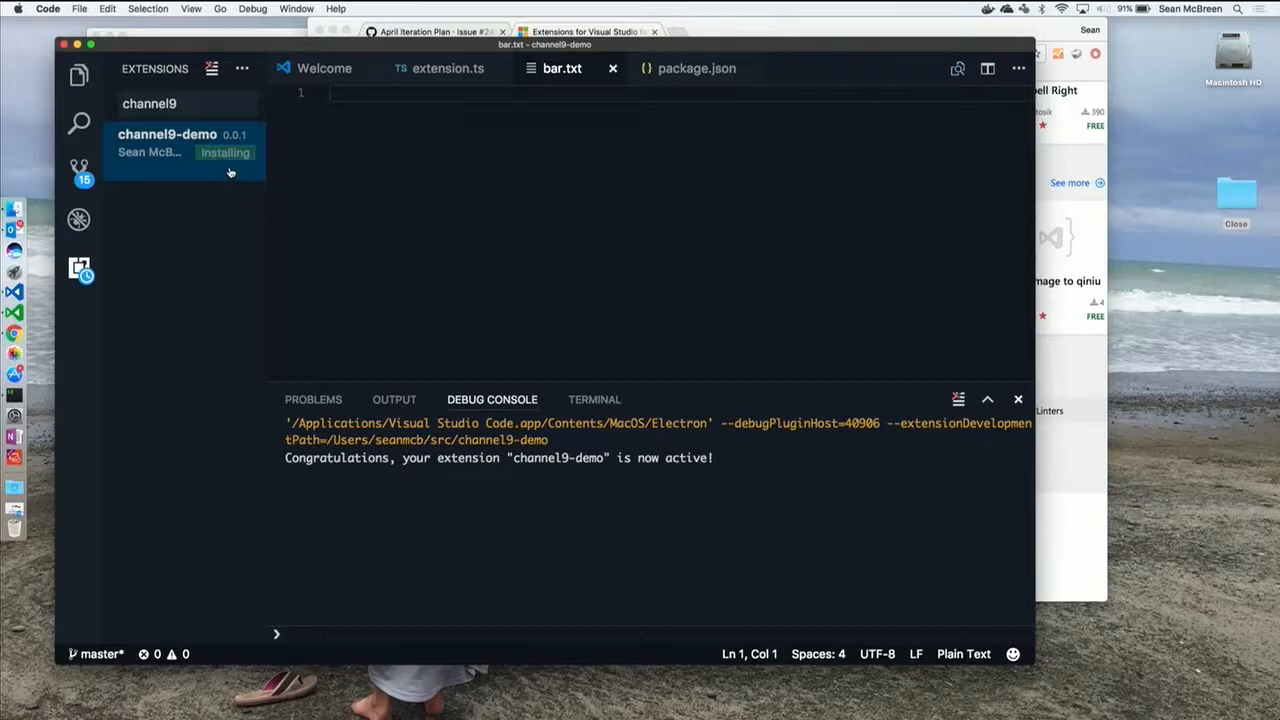
mouse_move(266, 188)
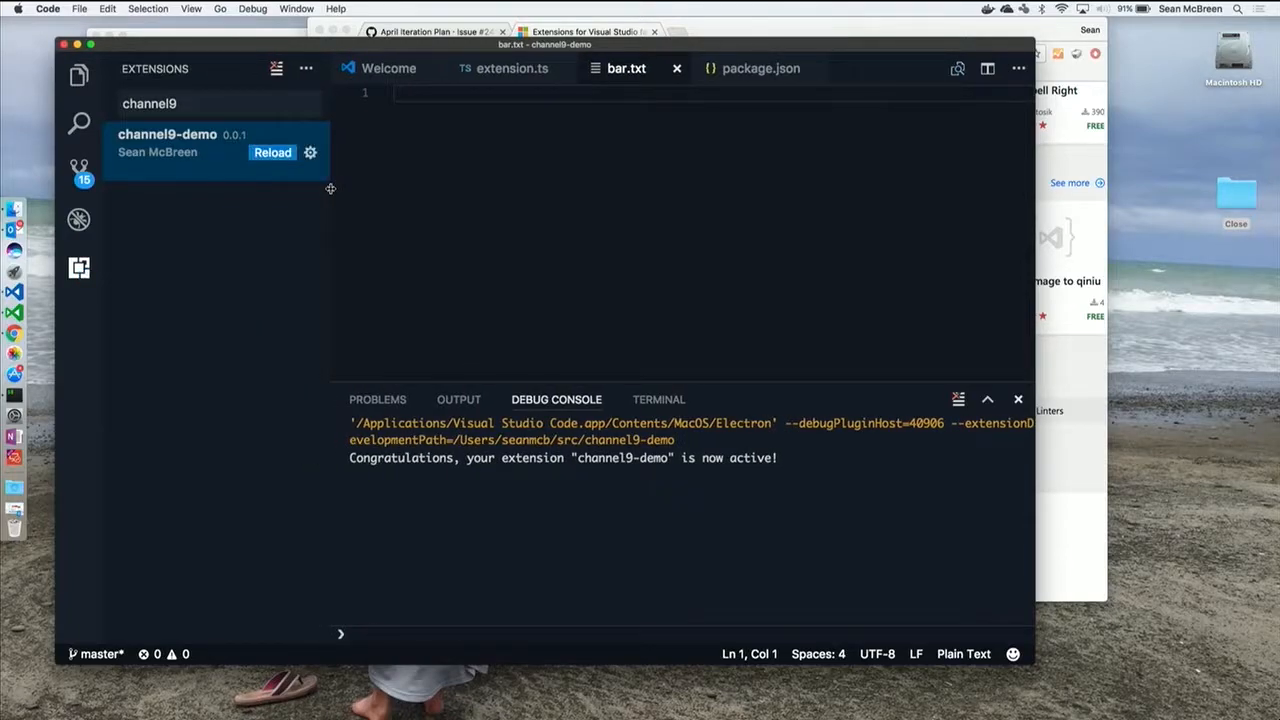
click(272, 152)
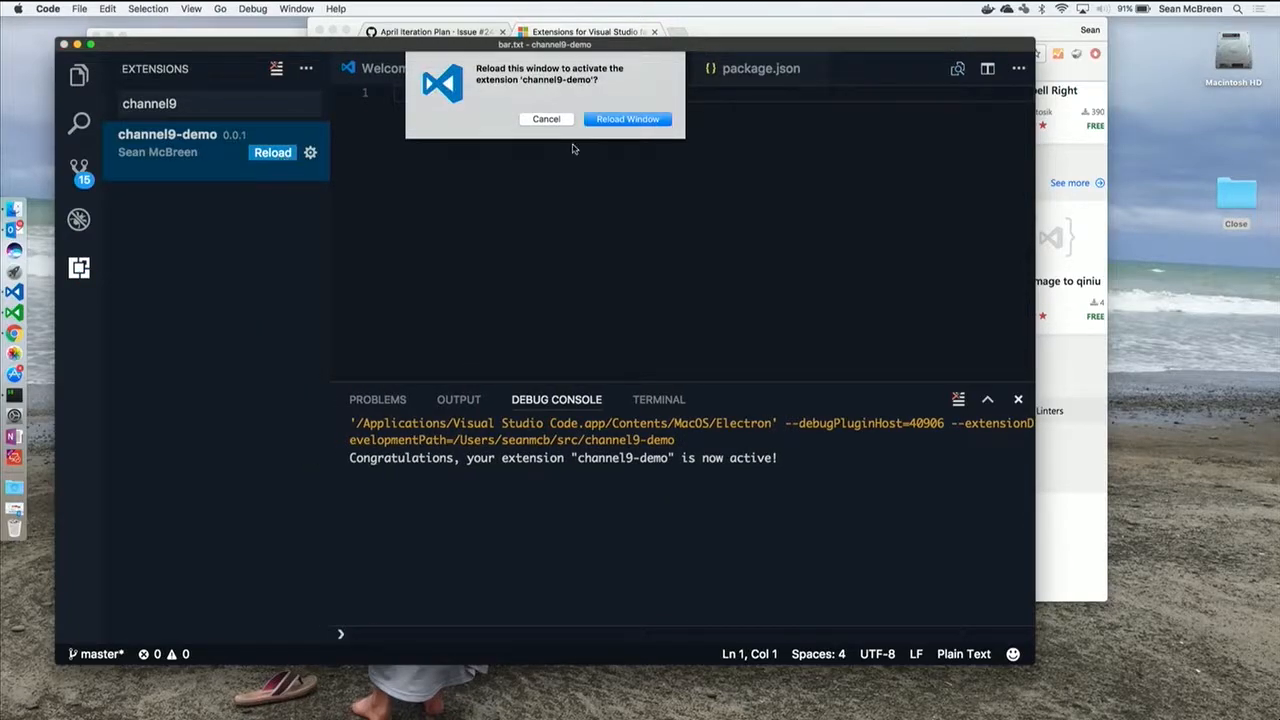
click(628, 120)
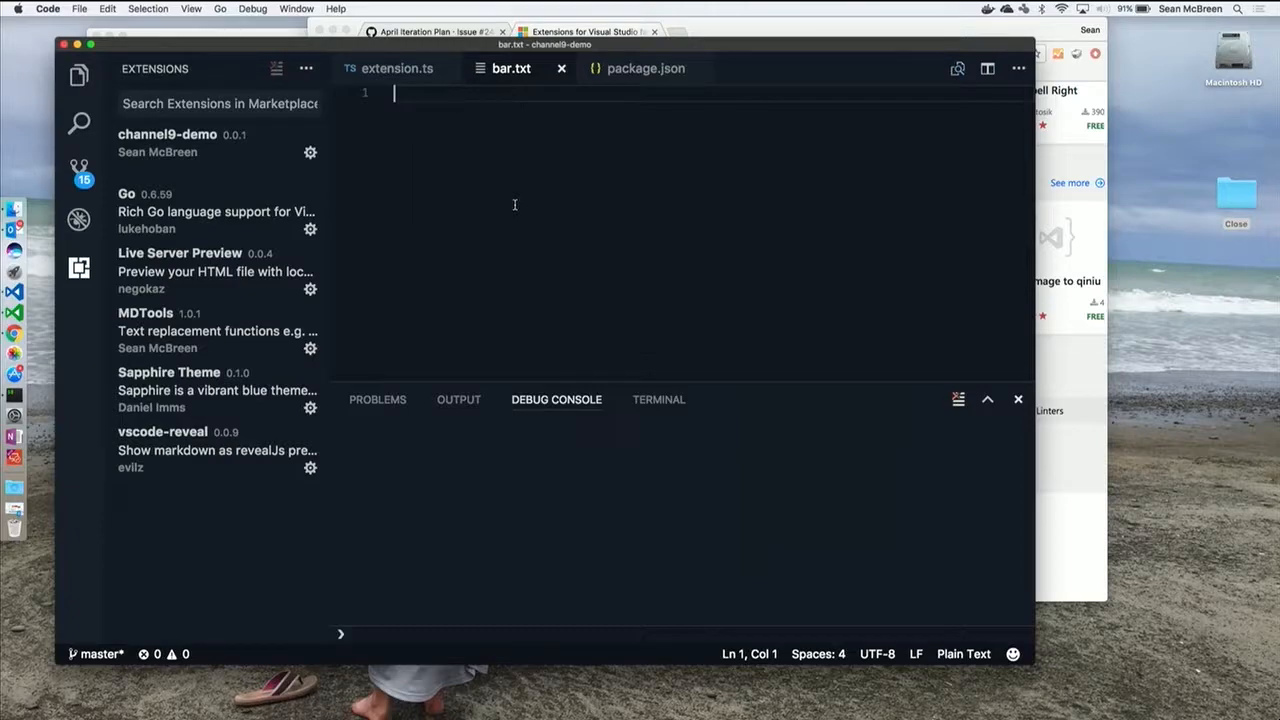
Add lines Go Channel9, Red Shirt, Refactor to bar.txt from the extension's completions
text(Go Channel9)
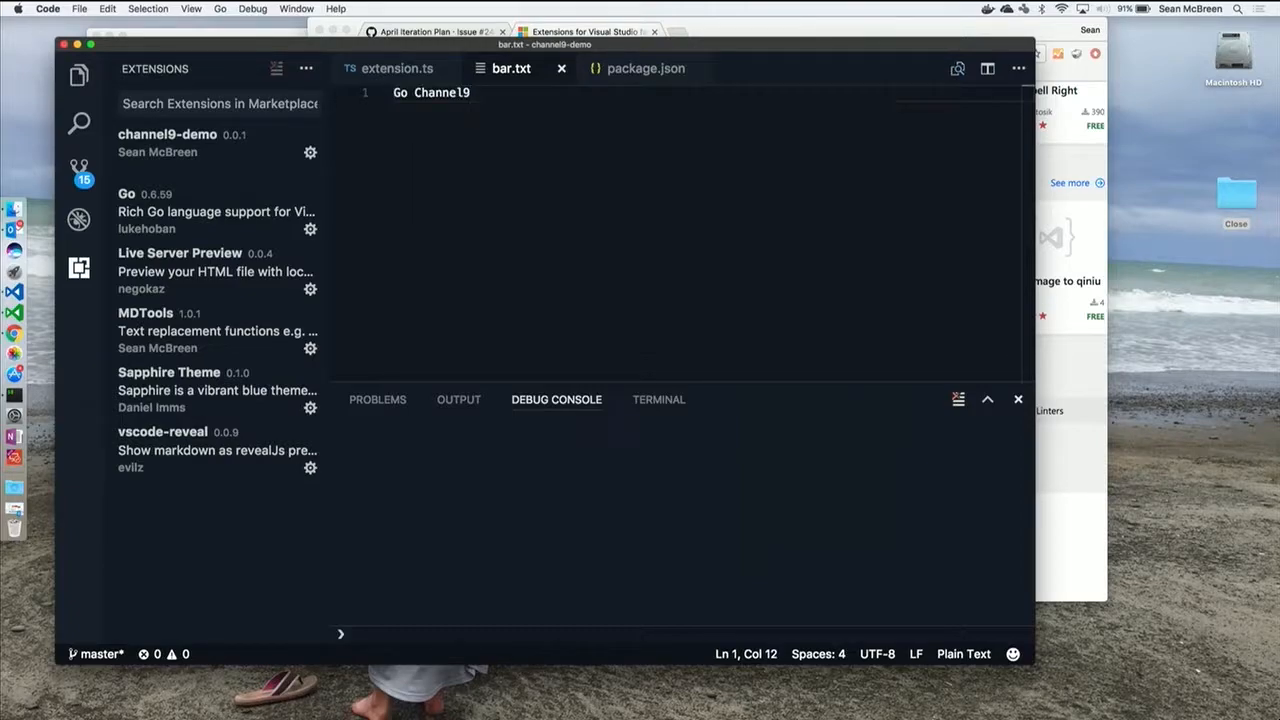
text(Red Shirt)
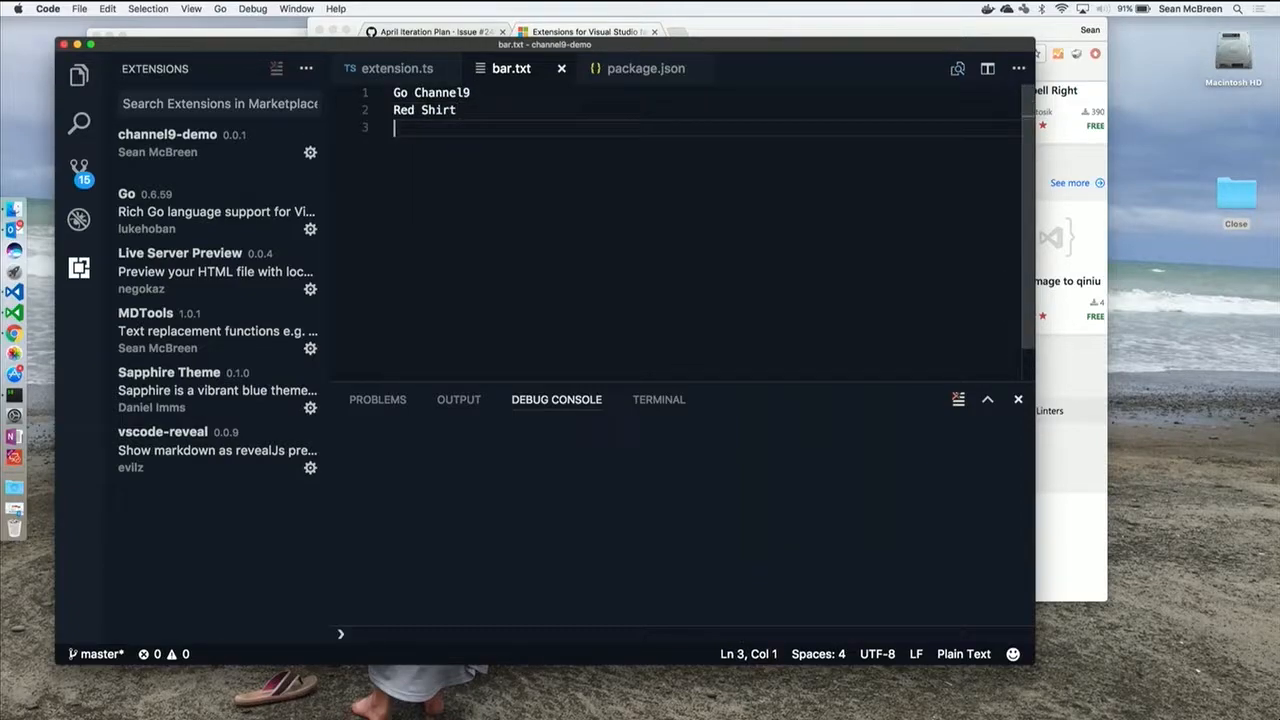
text(Refactor)
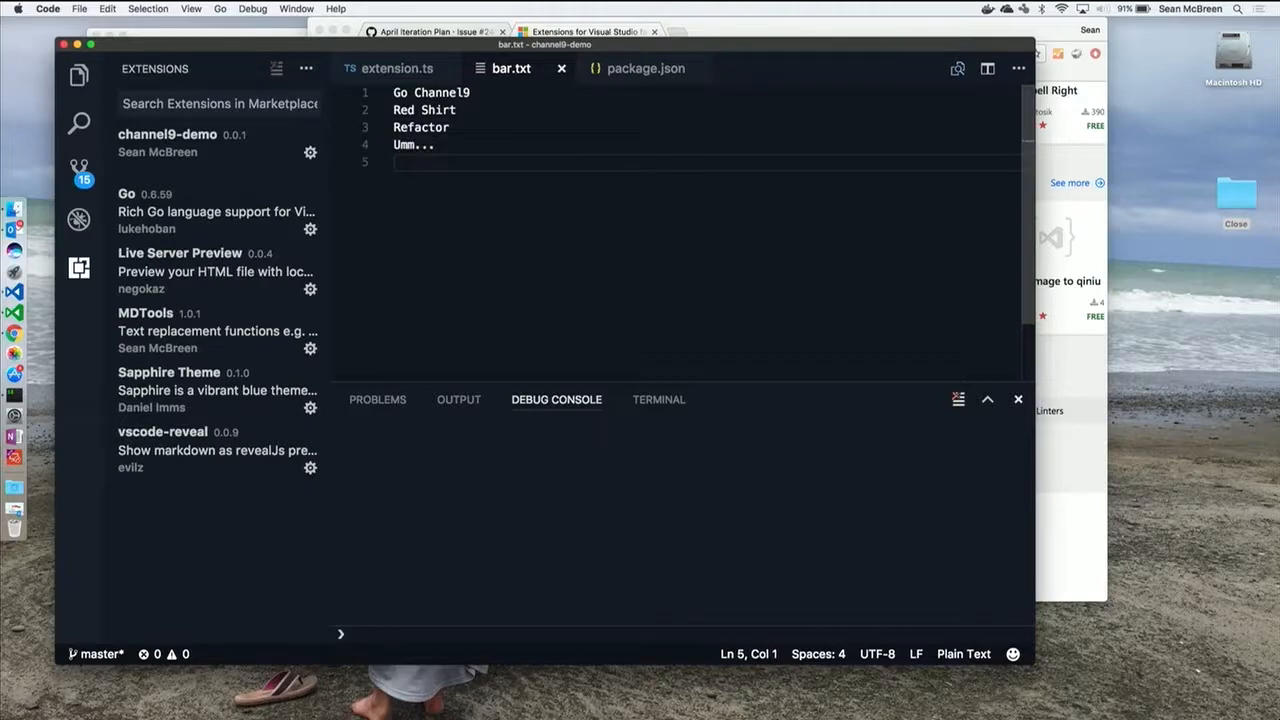
text(Go Channel9)
text(vsce unpub)
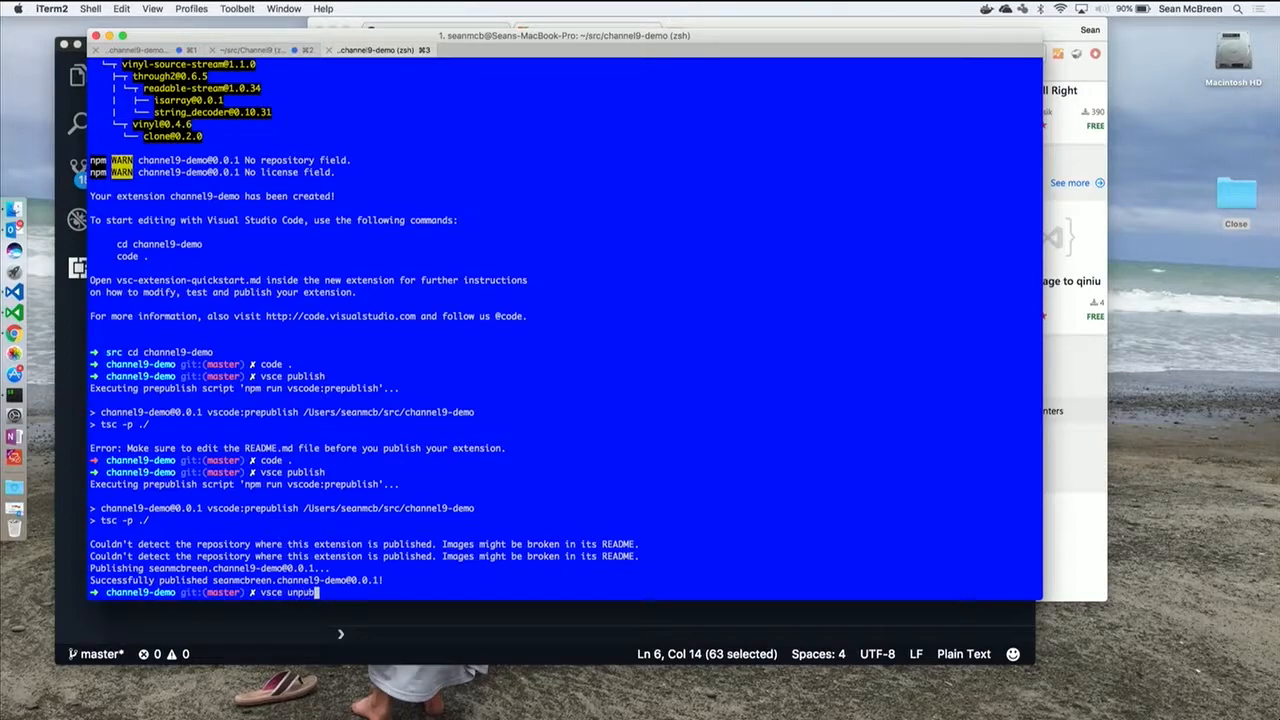
Run vsce unpublish and answer y to permanently delete channel9-demo
key(enter)
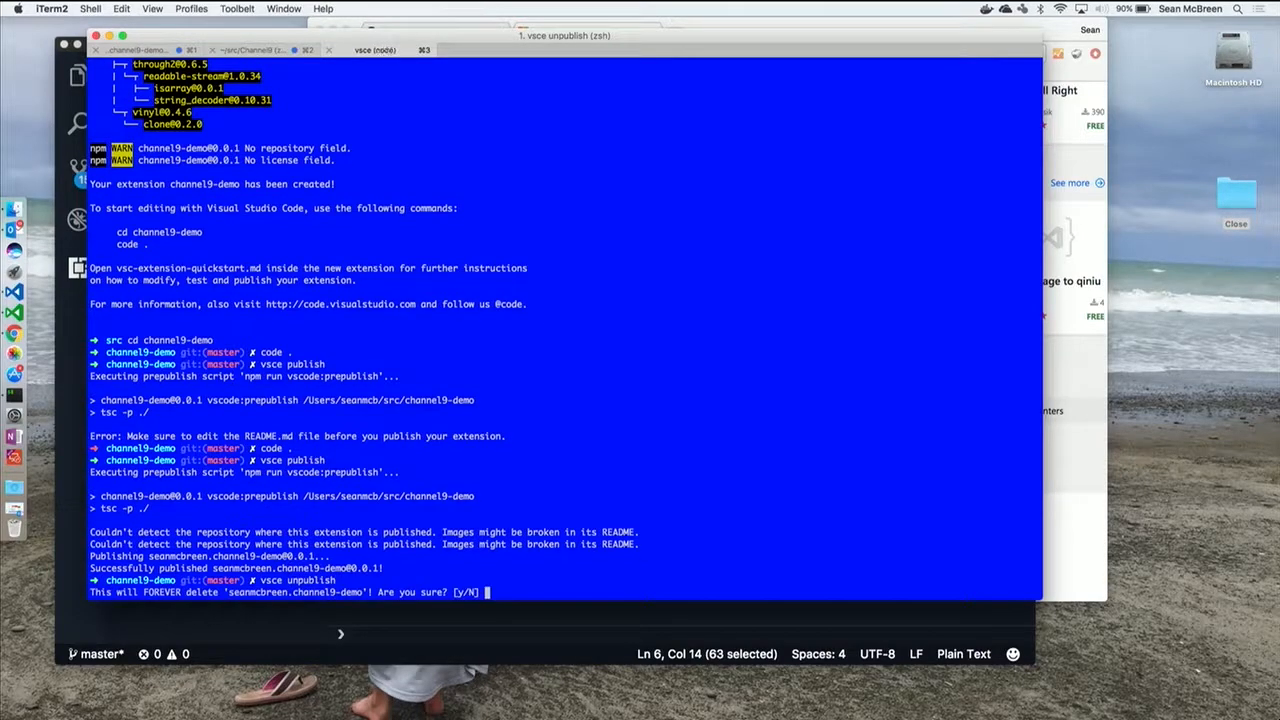
text(y)
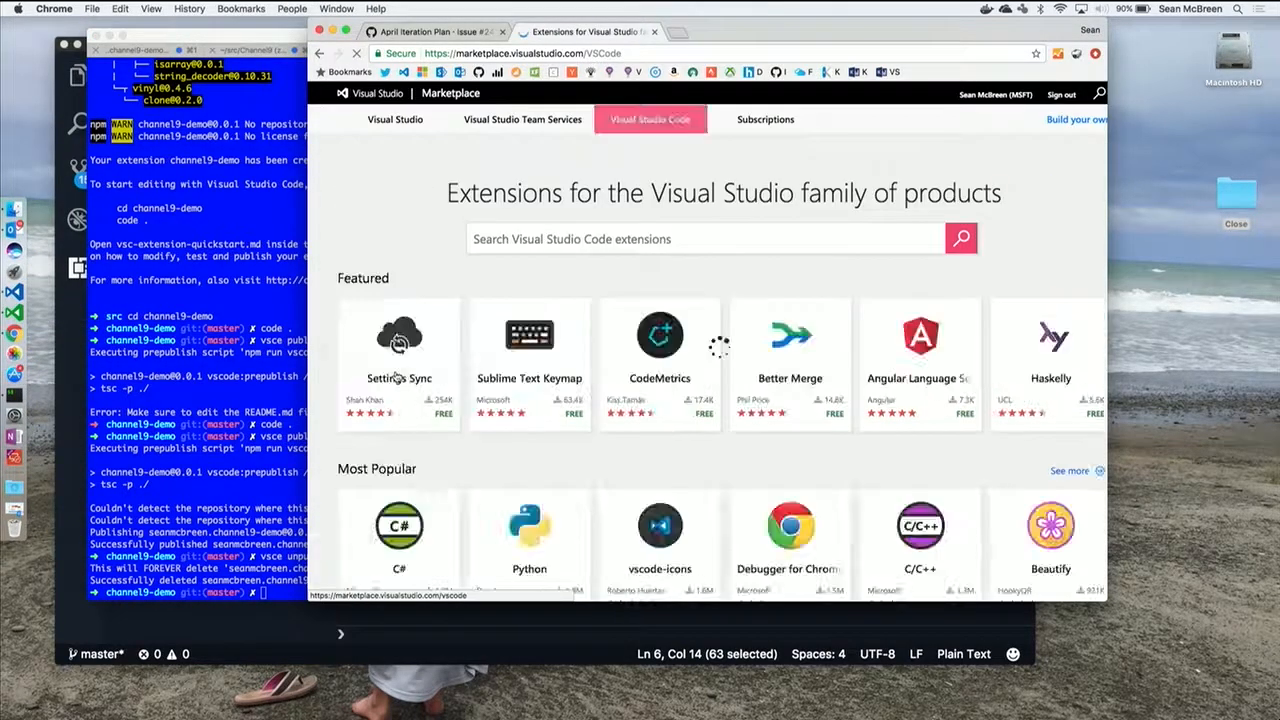
scroll(down, 3)
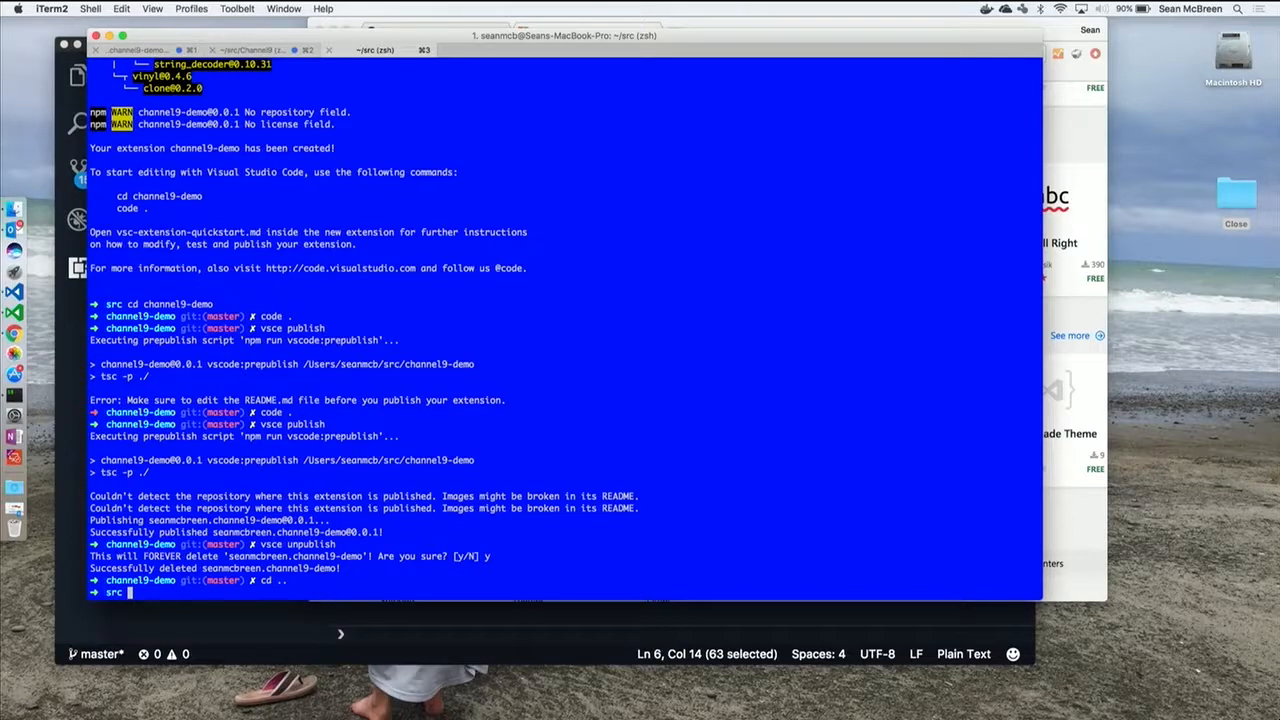
Change into the Channel9 folder and launch it with code
text(cd)
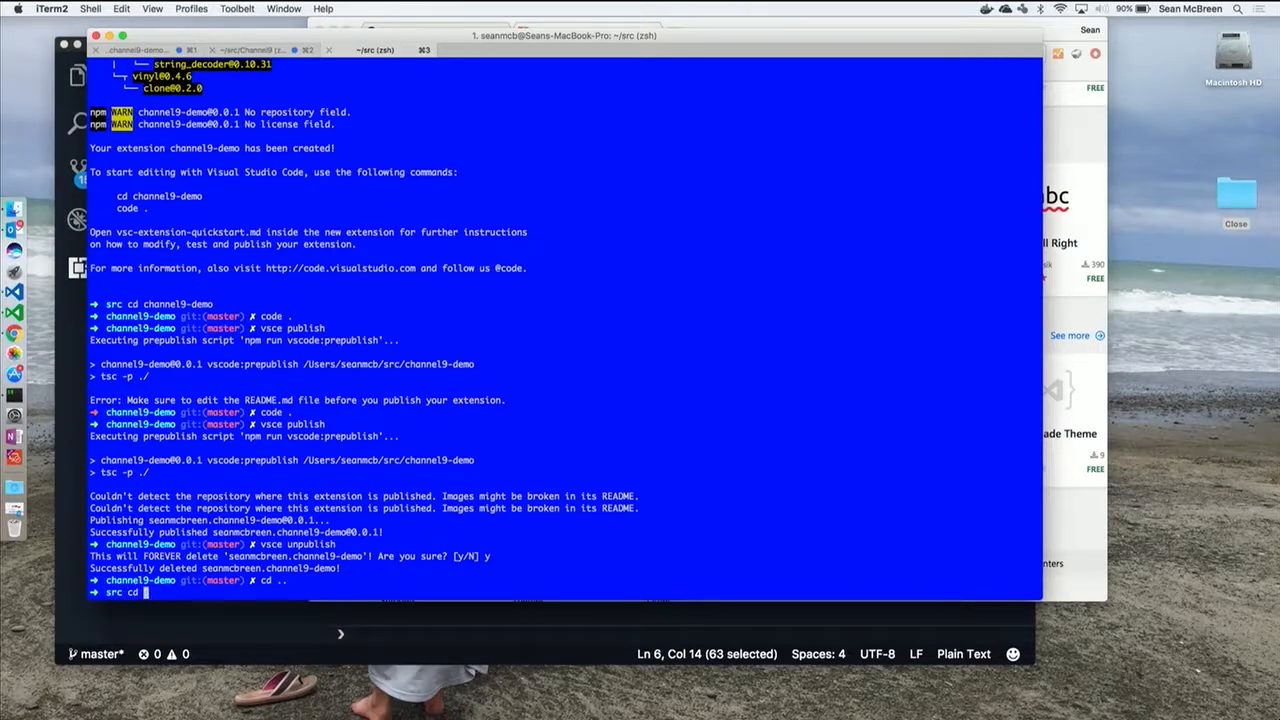
text(Channel9)
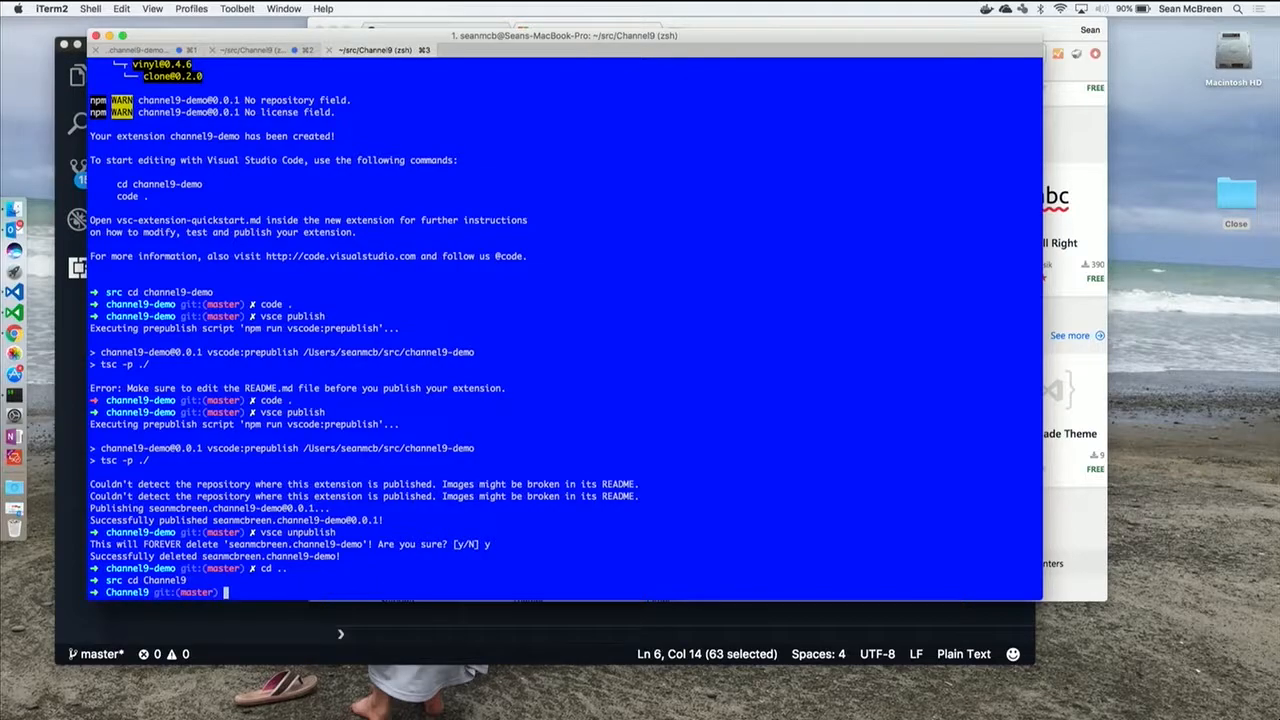
text(code .)
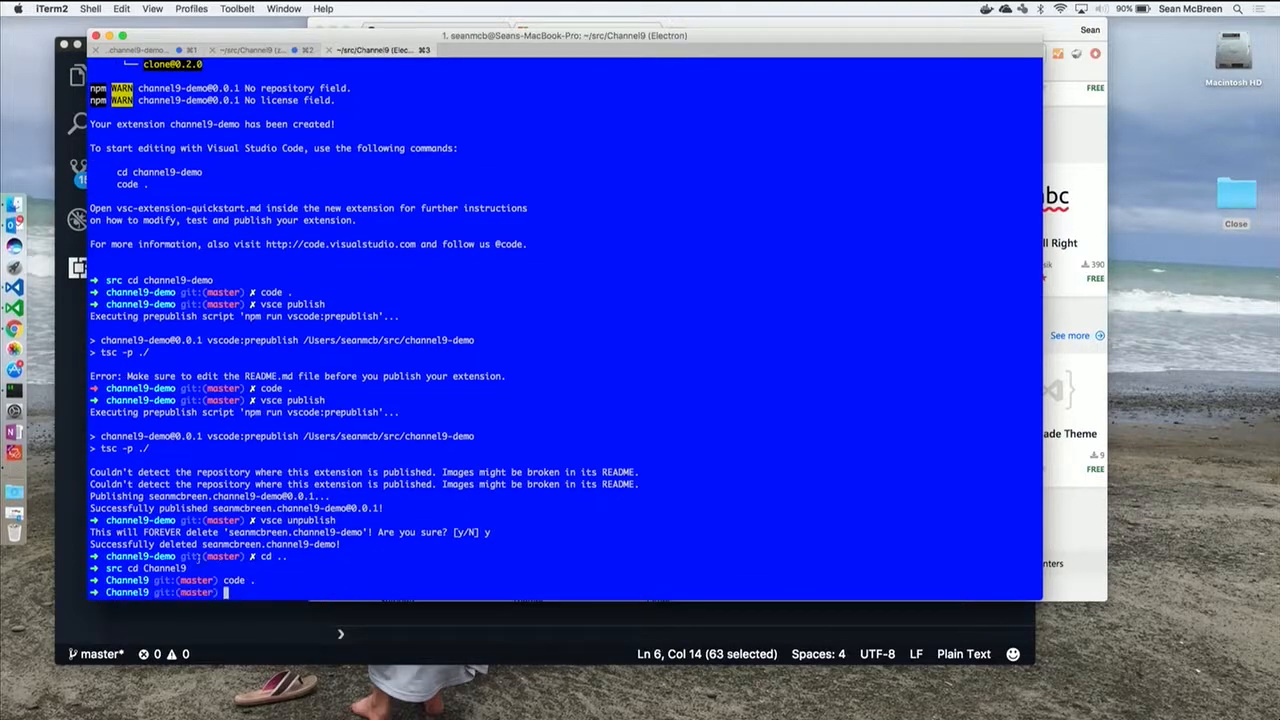
click(22, 332)
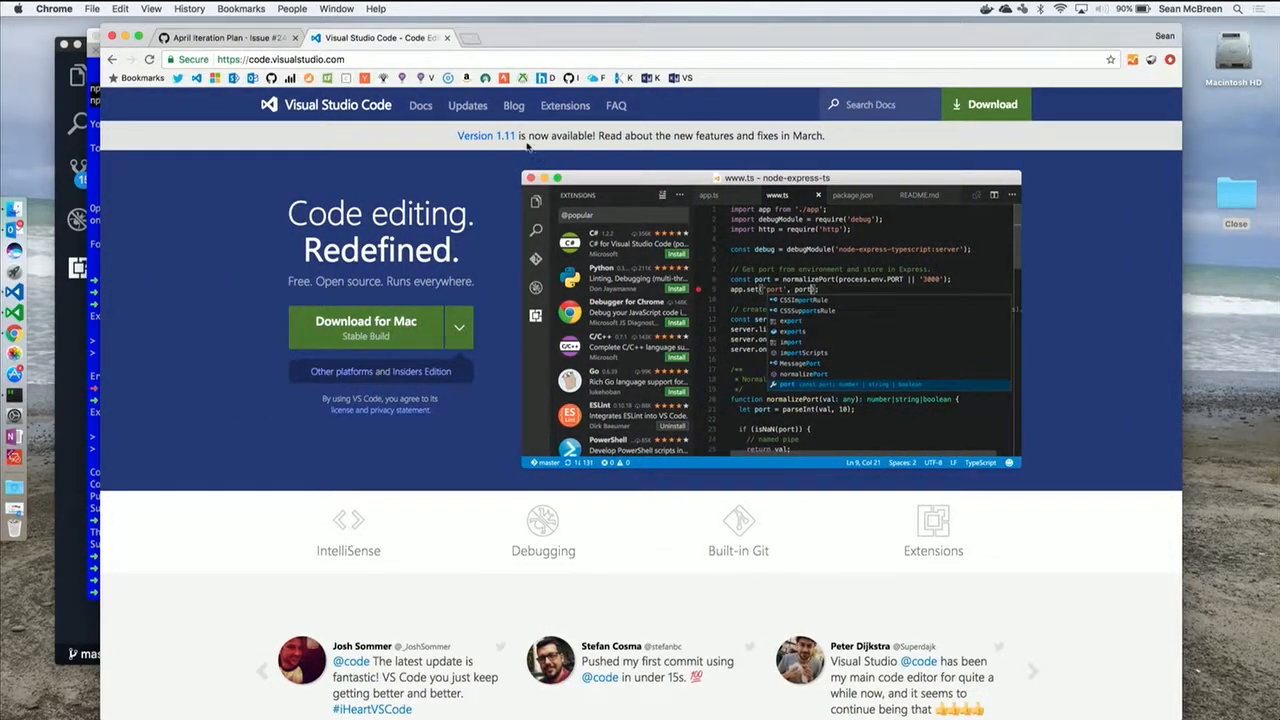
In Docs, under Extension Authoring, view the Example-Hello World walkthrough page
click(420, 104)
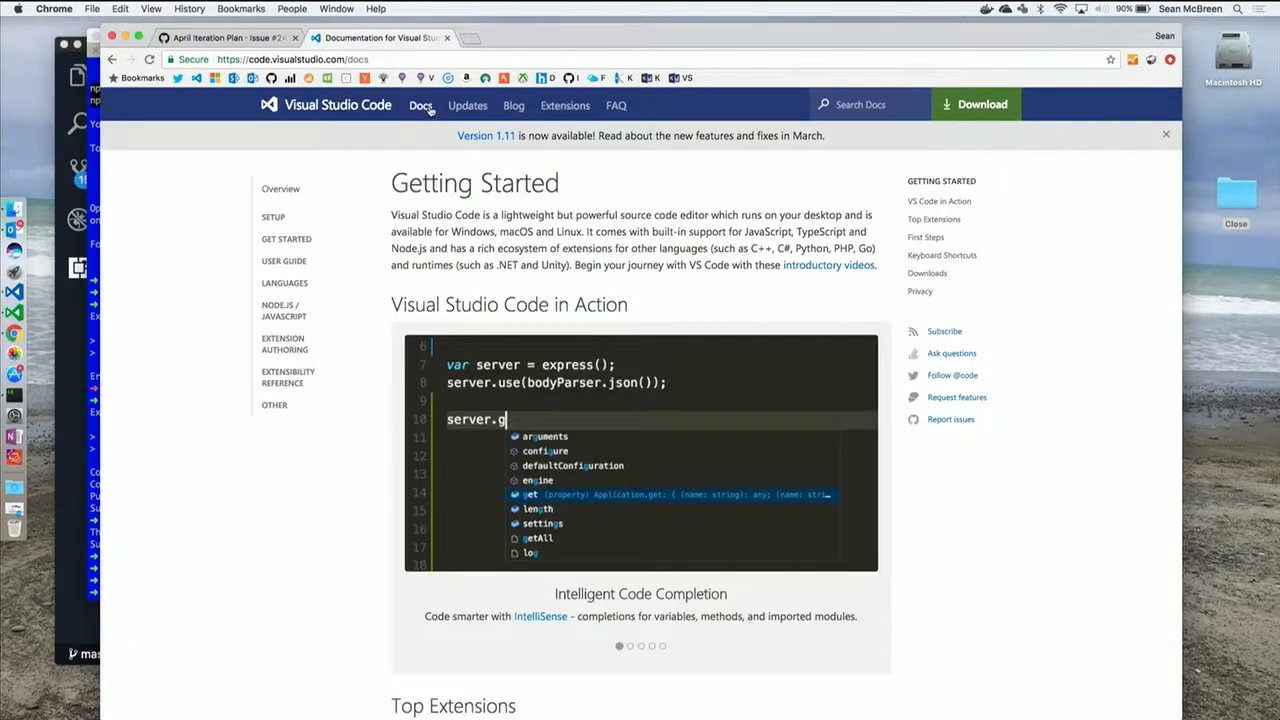
click(284, 344)
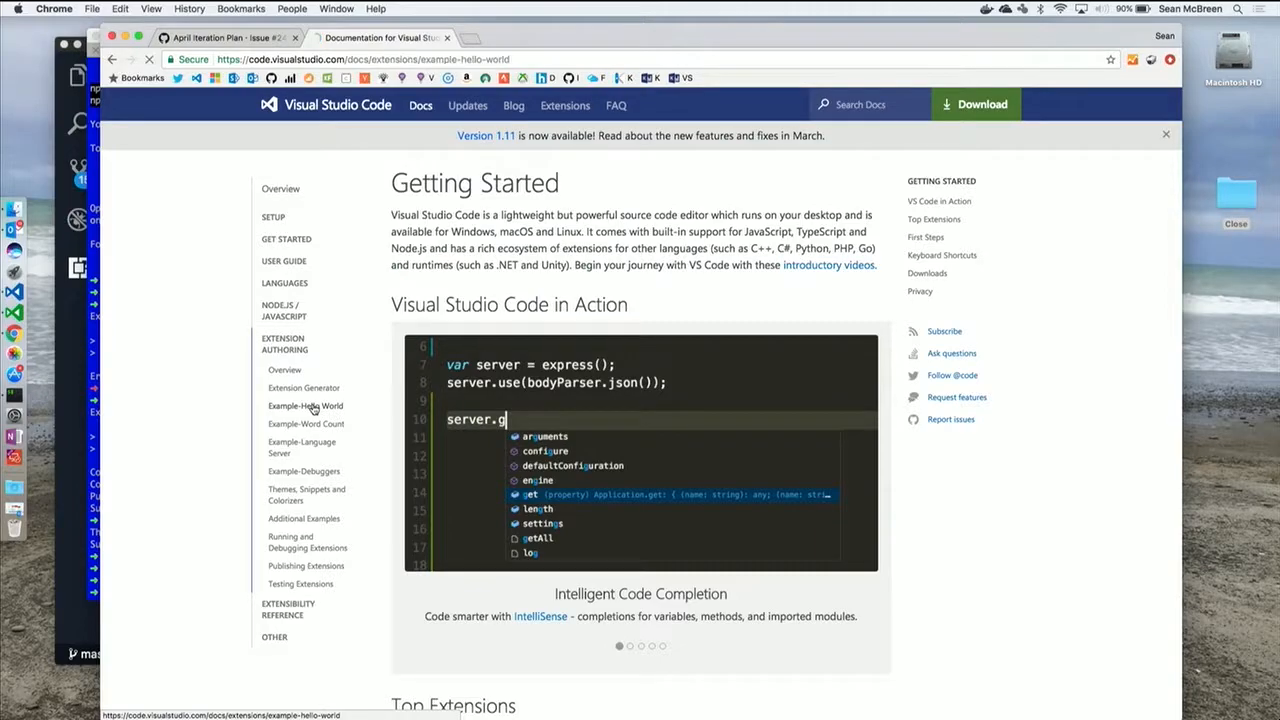
click(304, 404)
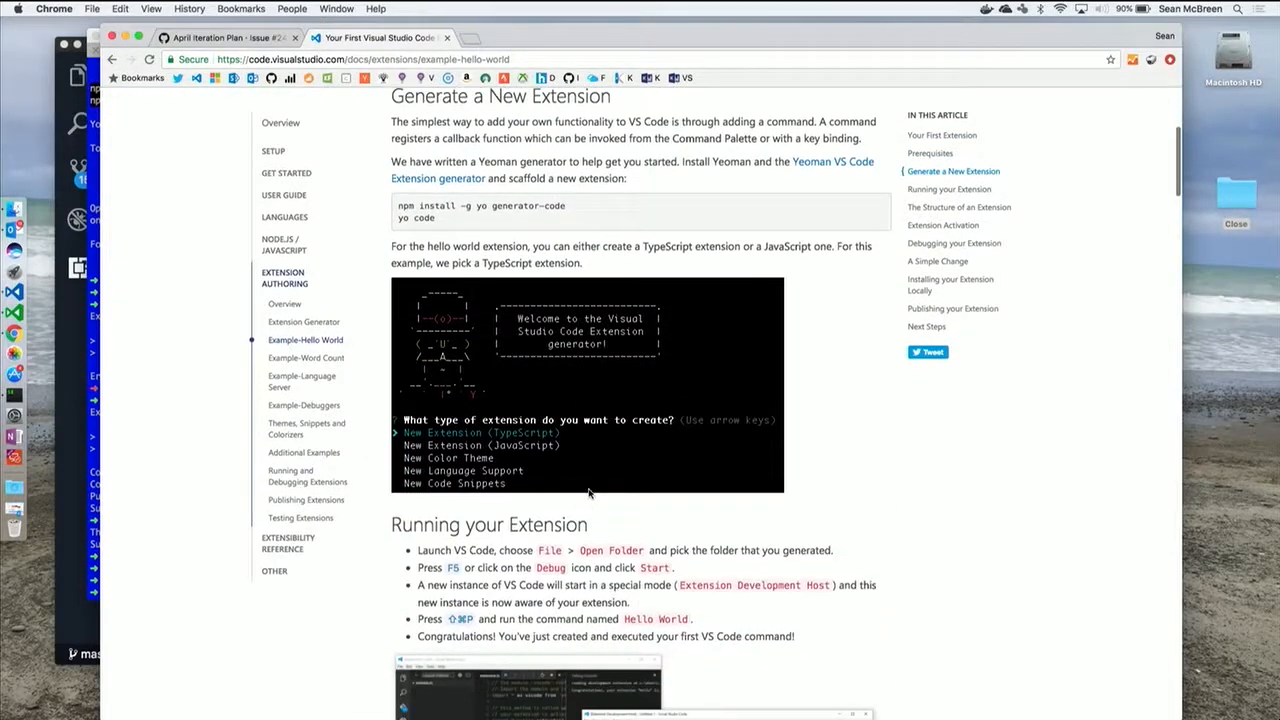
scroll(down, 3)
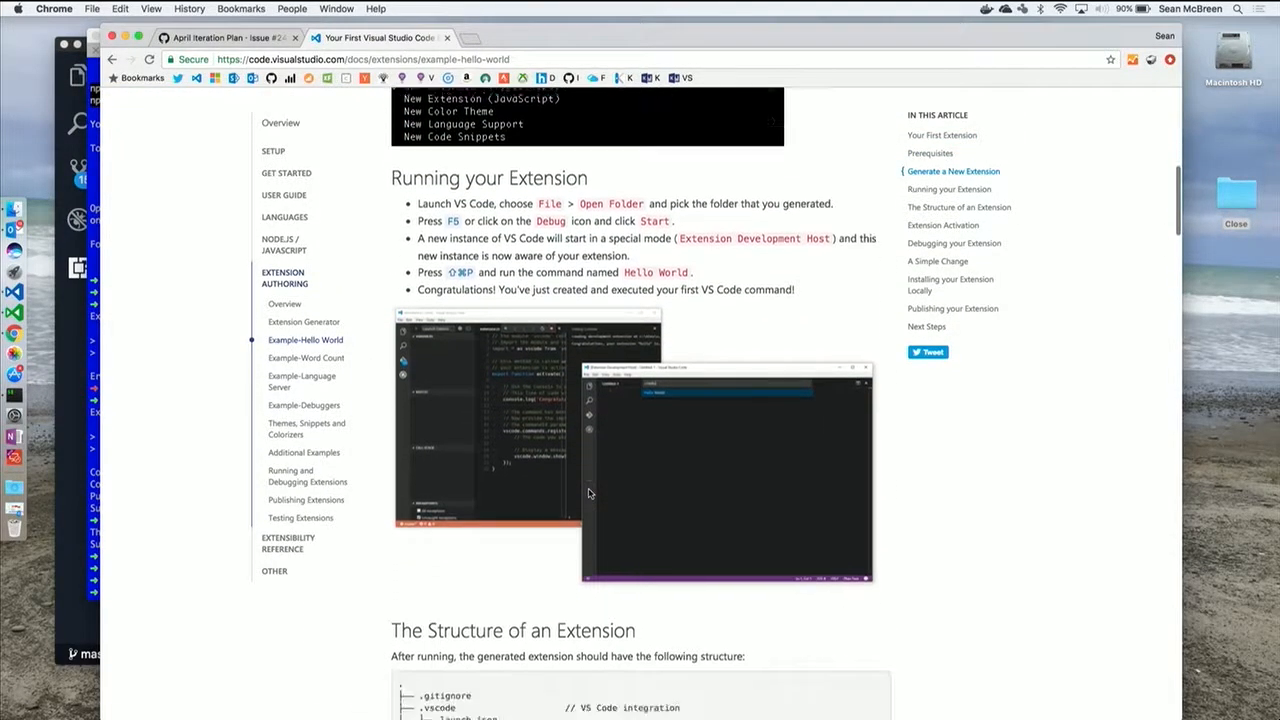
scroll(up, 3)
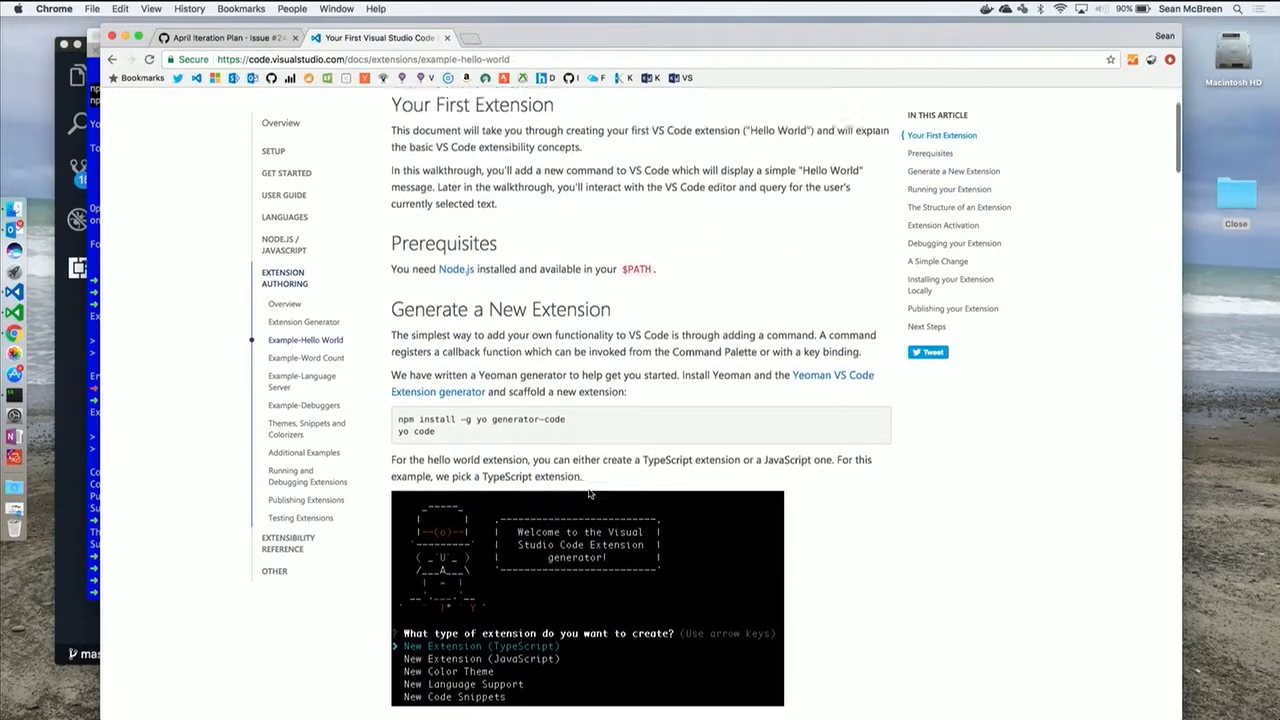